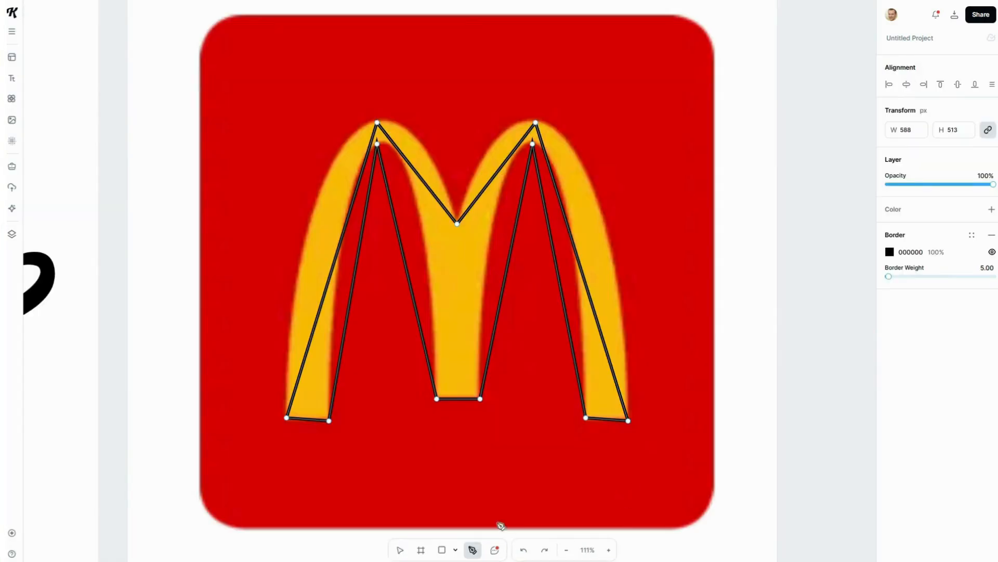
# Finish the yellow arches path and remove the red reference image behind it.
pyautogui.click(11, 99)
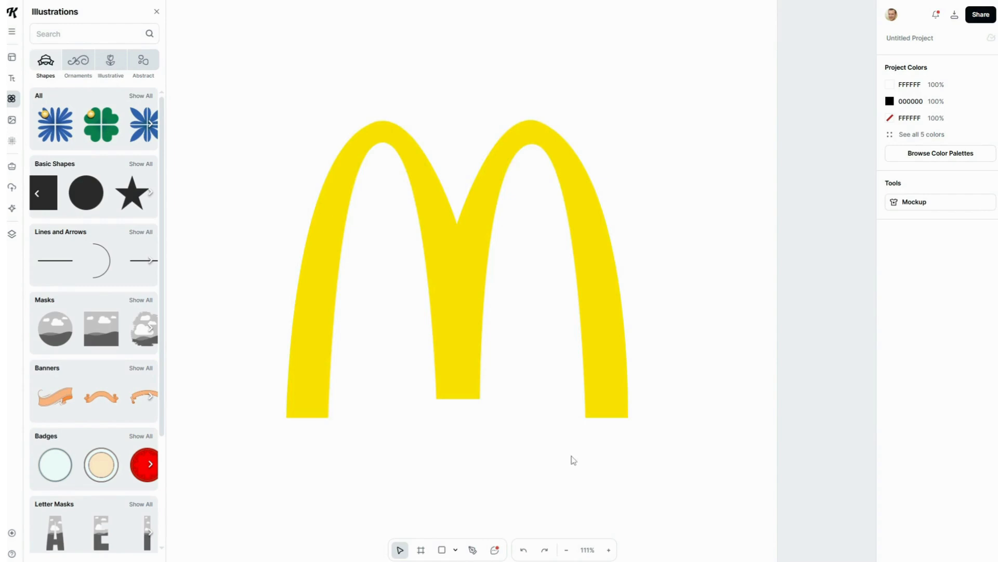
pyautogui.click(457, 267)
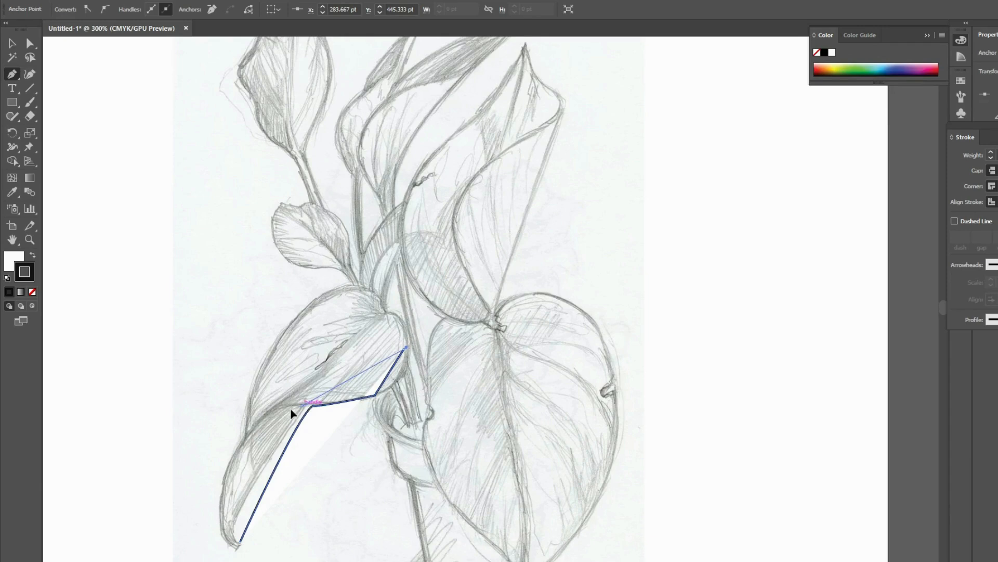
# Extend the pen outline along the lower leaf edge of the pencil sketch.
pyautogui.moveTo(408, 350); pyautogui.dragTo(408, 329)
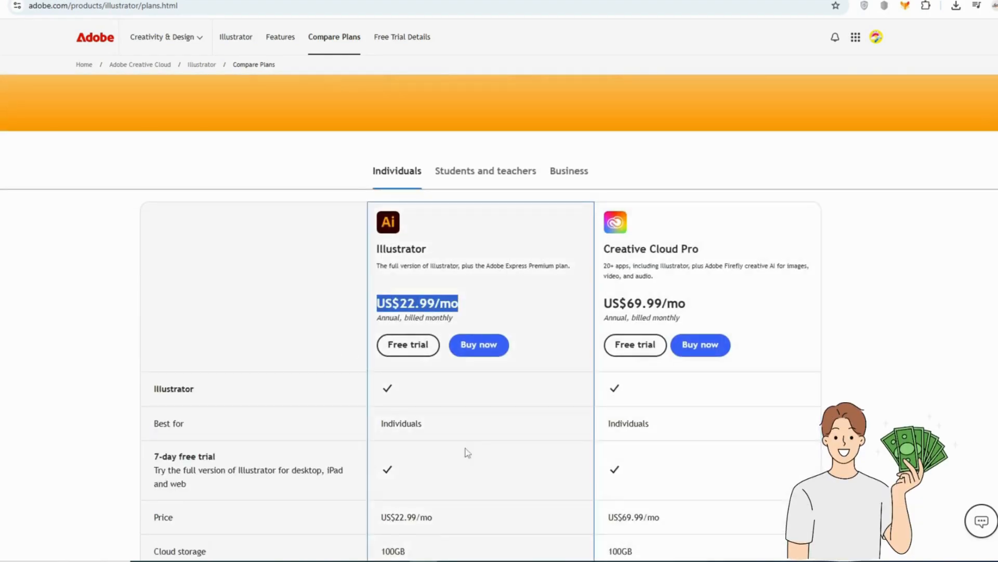
# Scroll through Illustrator's Compare Plans page, the Canva and Kittl homepages toward the Pen Tool article.
pyautogui.scroll(-3)
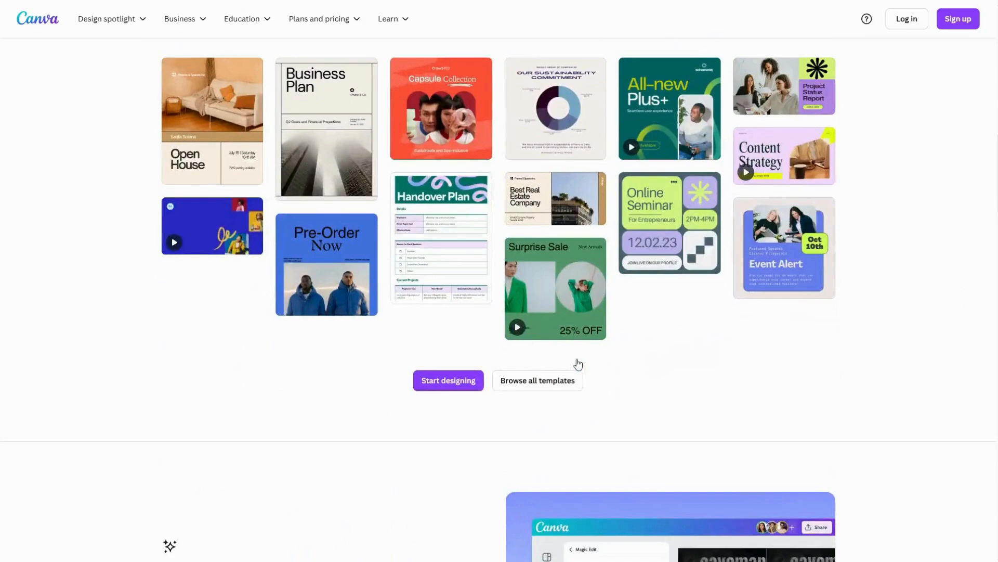
pyautogui.scroll(-3)
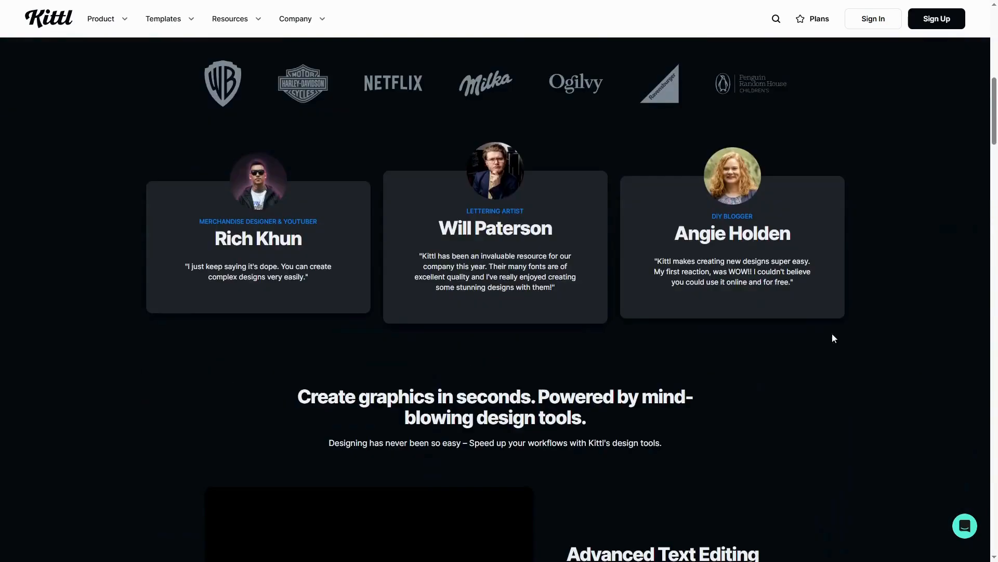
pyautogui.scroll(-3)
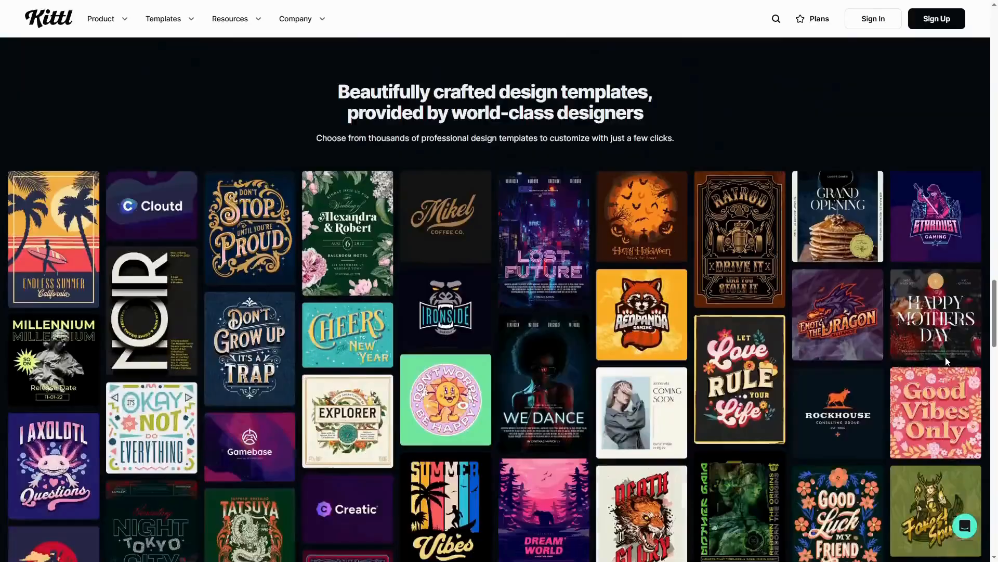
pyautogui.scroll(-3)
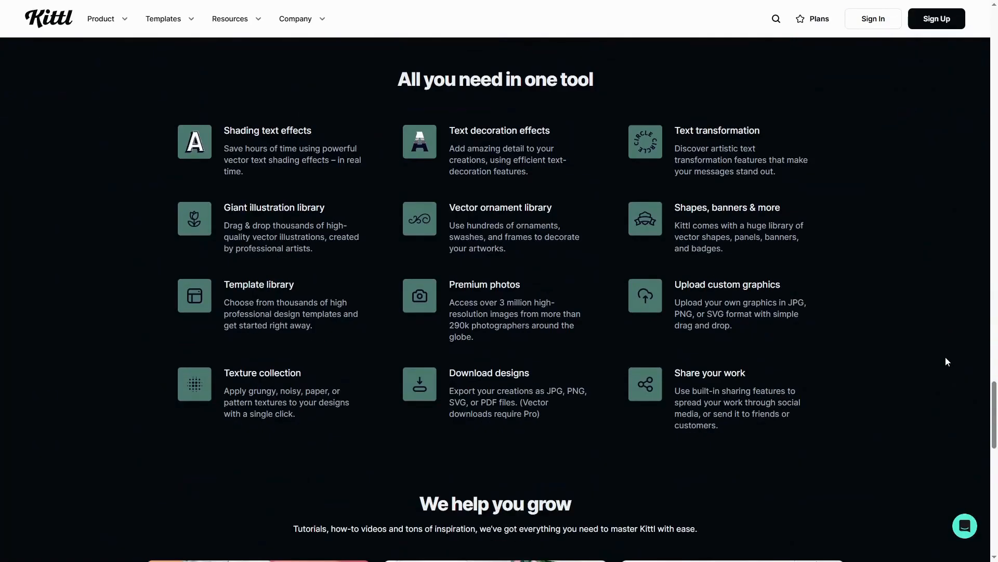
pyautogui.moveTo(848, 333)
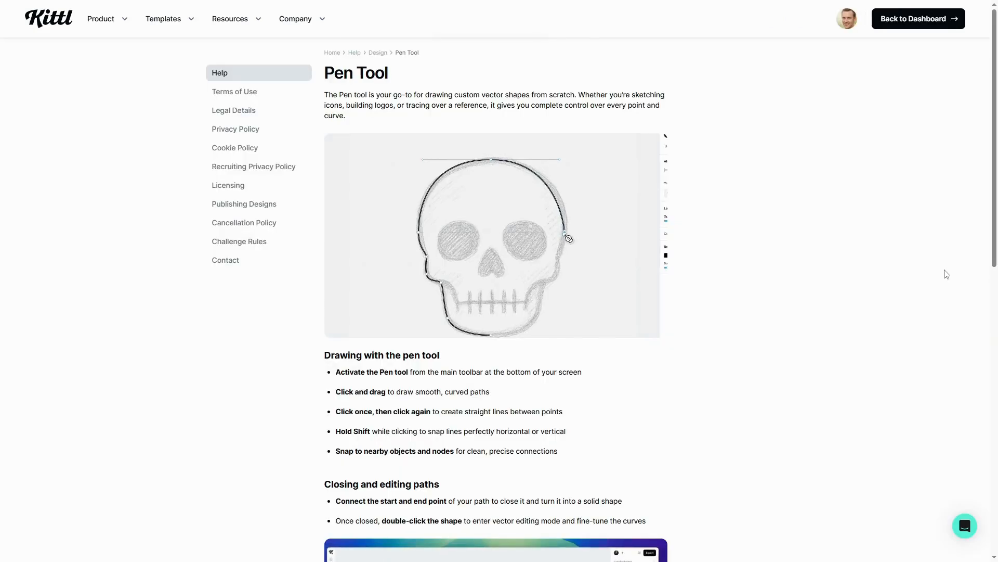
pyautogui.scroll(-3)
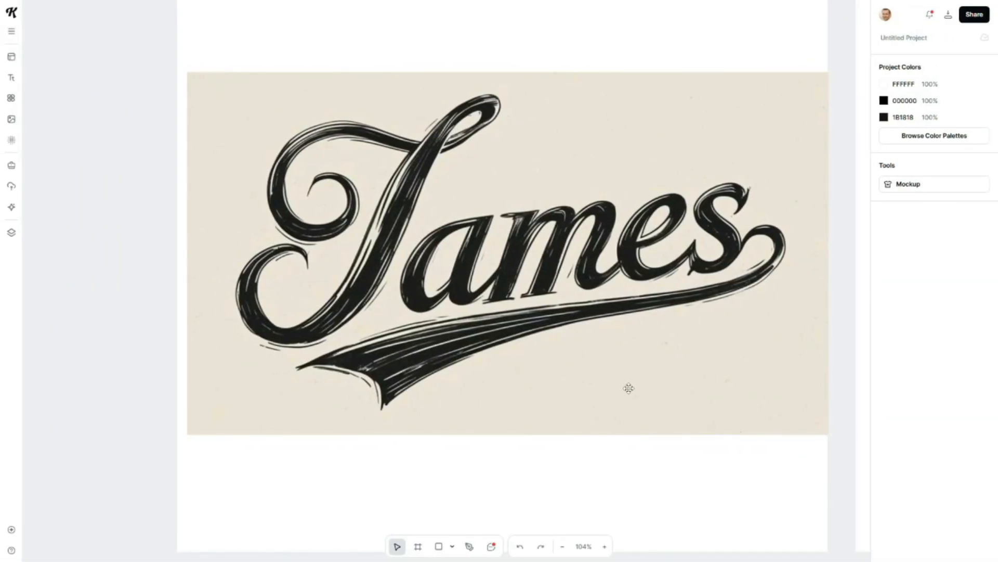
pyautogui.moveTo(604, 205)
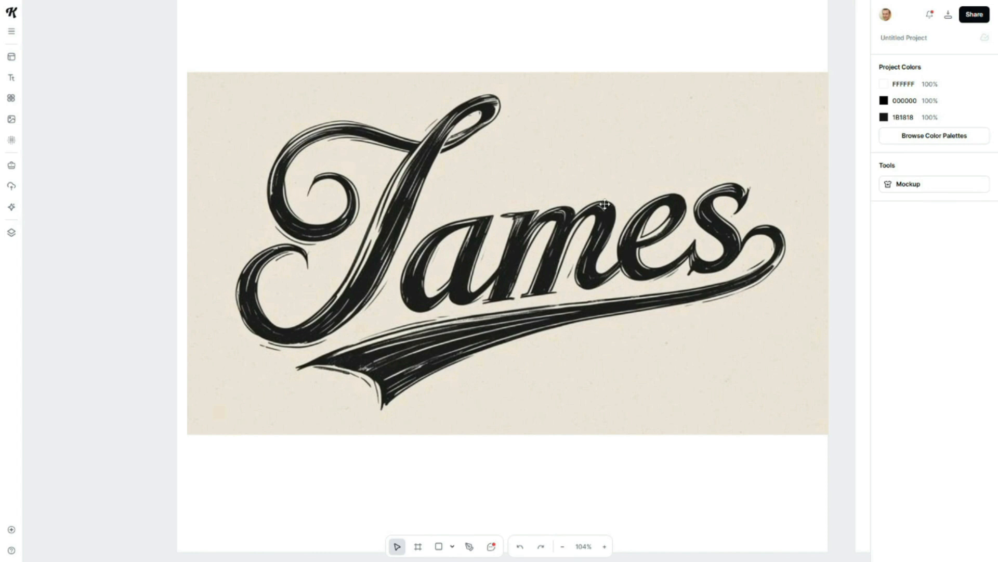
pyautogui.moveTo(497, 287)
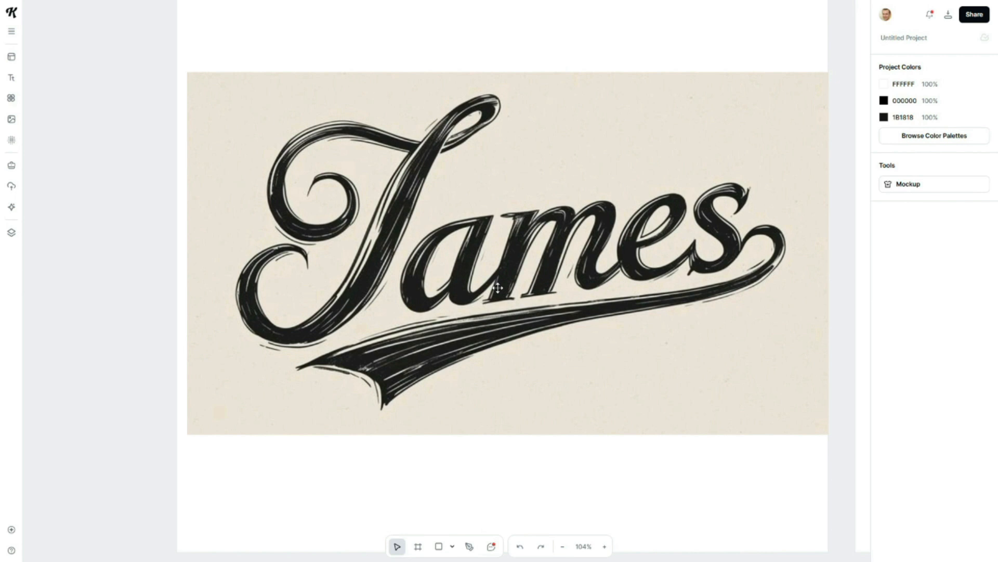
pyautogui.moveTo(530, 220)
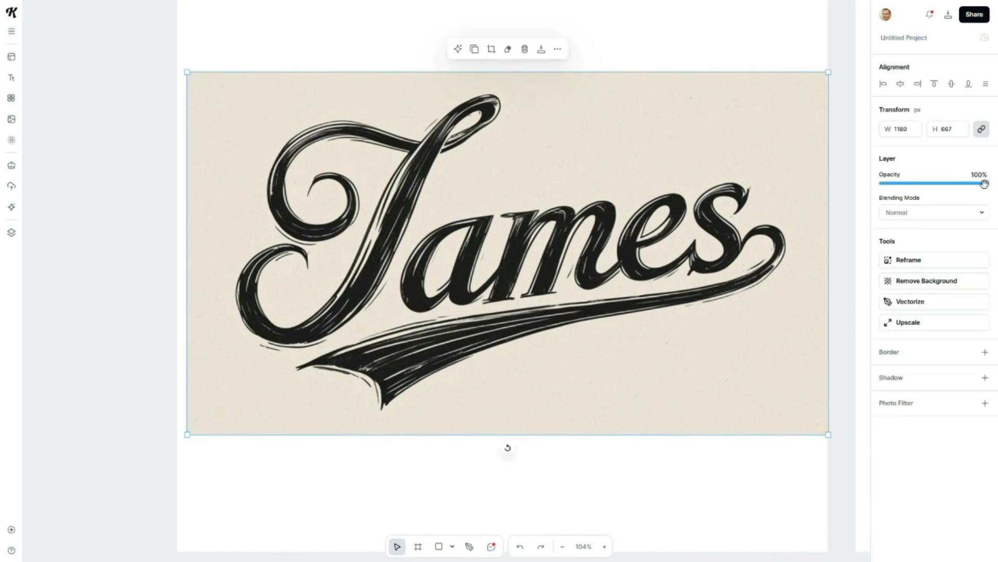
# Fade the James image to 62% opacity and bring up its actions menu.
pyautogui.moveTo(983, 183); pyautogui.dragTo(948, 183)
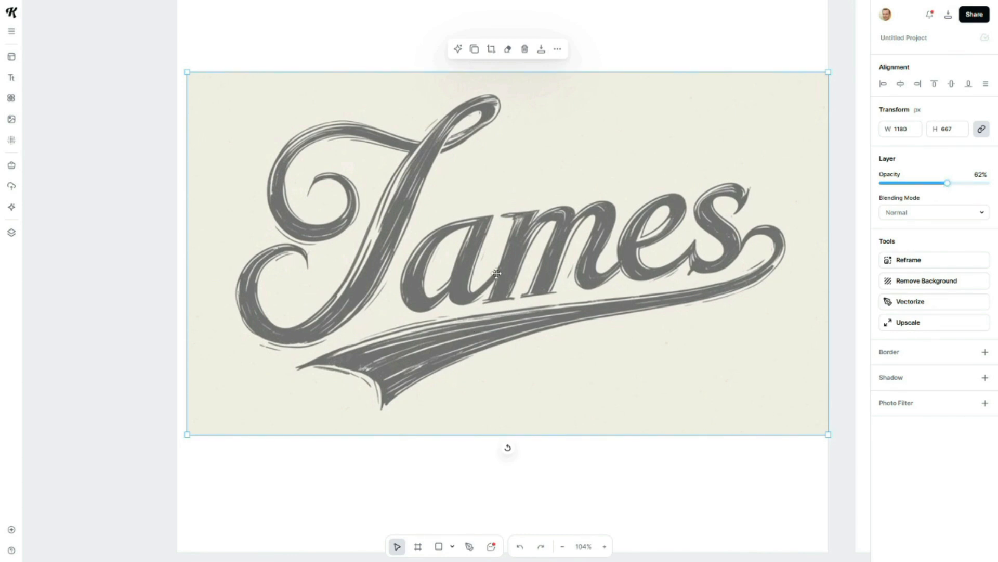
pyautogui.moveTo(500, 201)
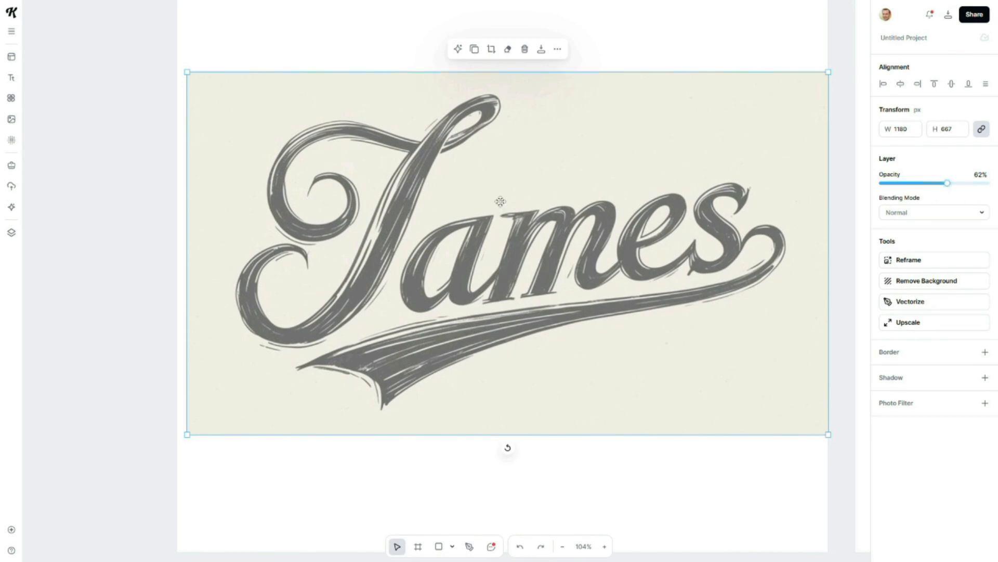
pyautogui.rightClick(500, 202)
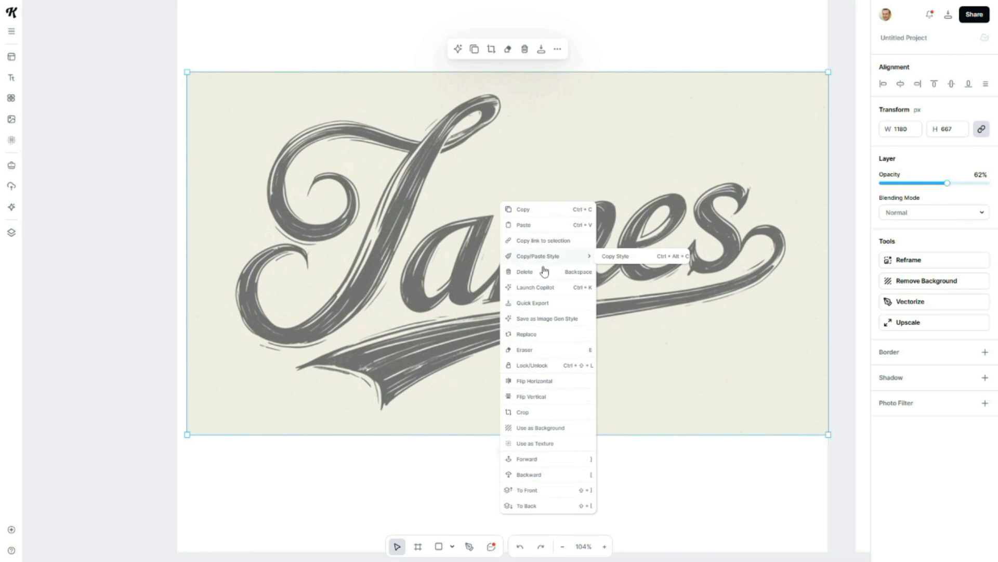
pyautogui.moveTo(541, 365)
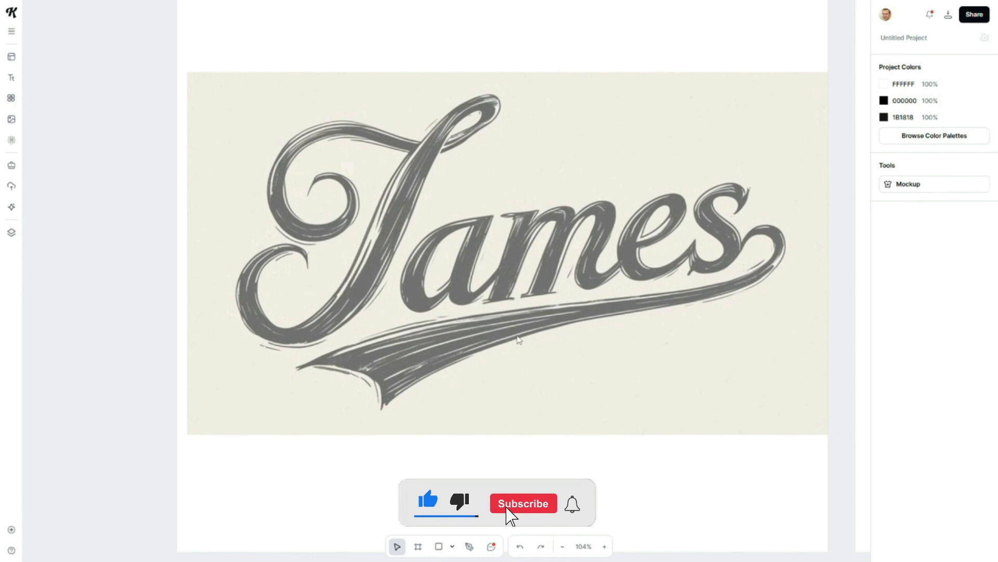
# Draw a curving black practice pen path with several anchor points below the James lettering.
pyautogui.click(523, 504)
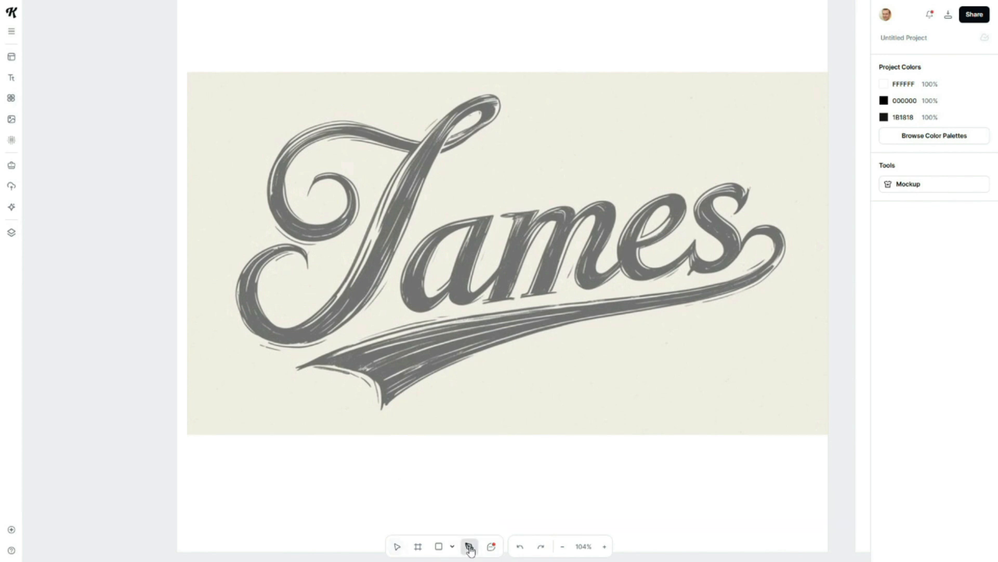
pyautogui.click(469, 546)
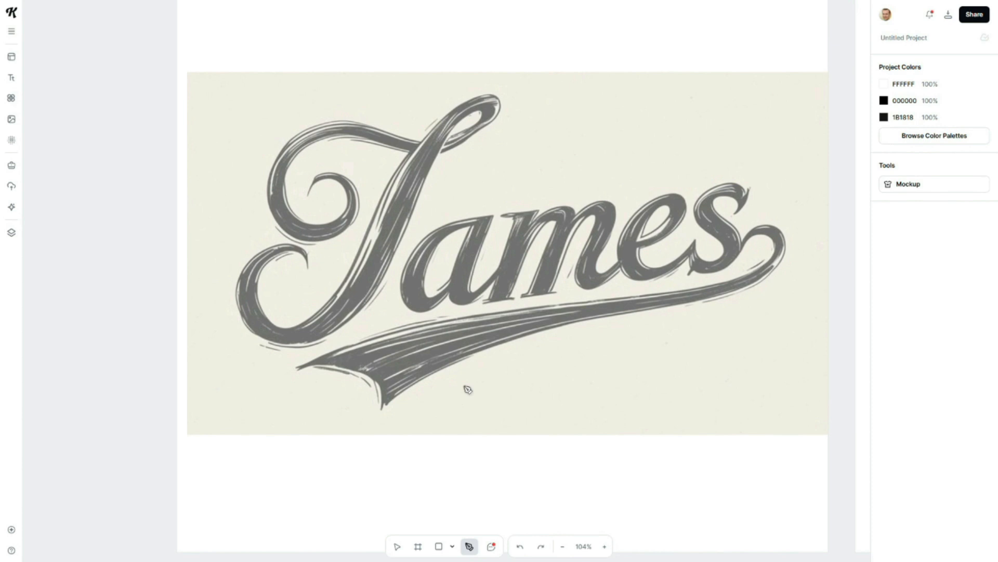
pyautogui.moveTo(342, 487); pyautogui.dragTo(444, 445)
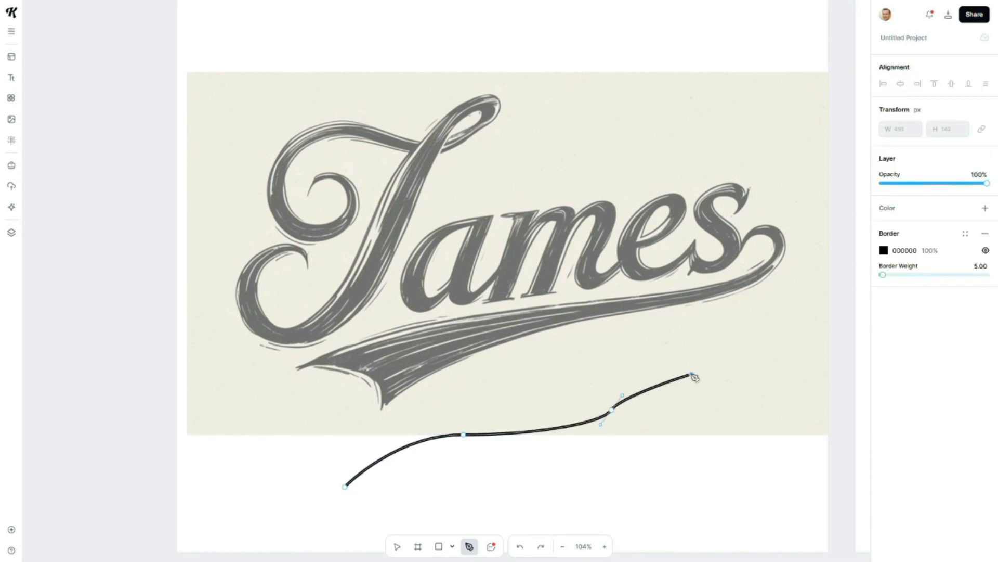
pyautogui.moveTo(693, 375); pyautogui.dragTo(735, 483)
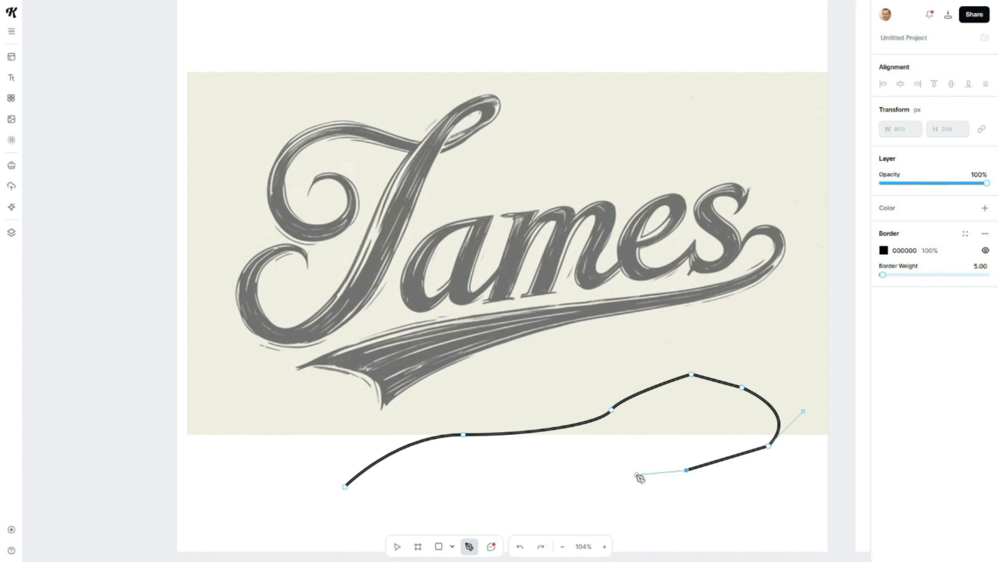
pyautogui.moveTo(639, 477); pyautogui.dragTo(640, 452)
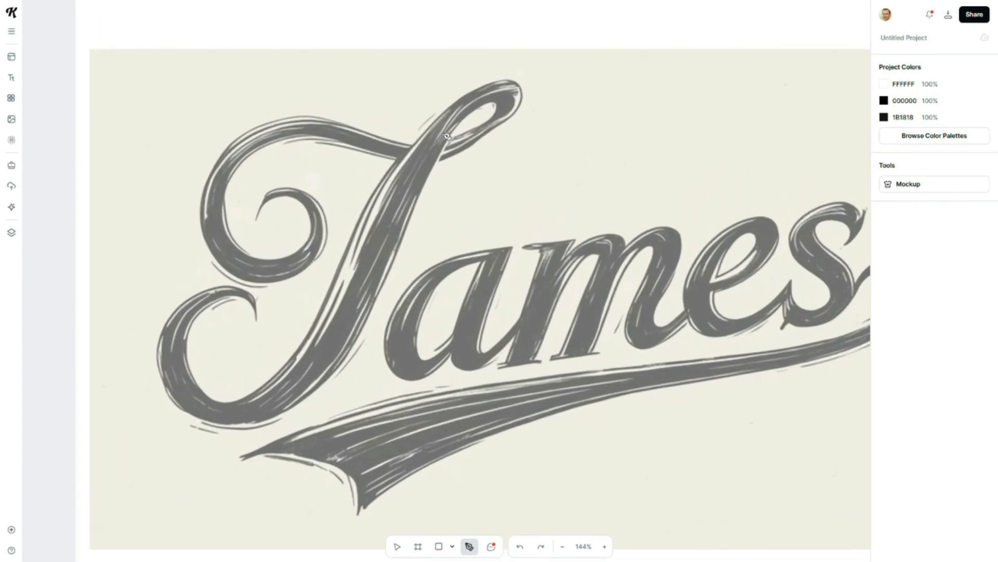
pyautogui.moveTo(516, 138)
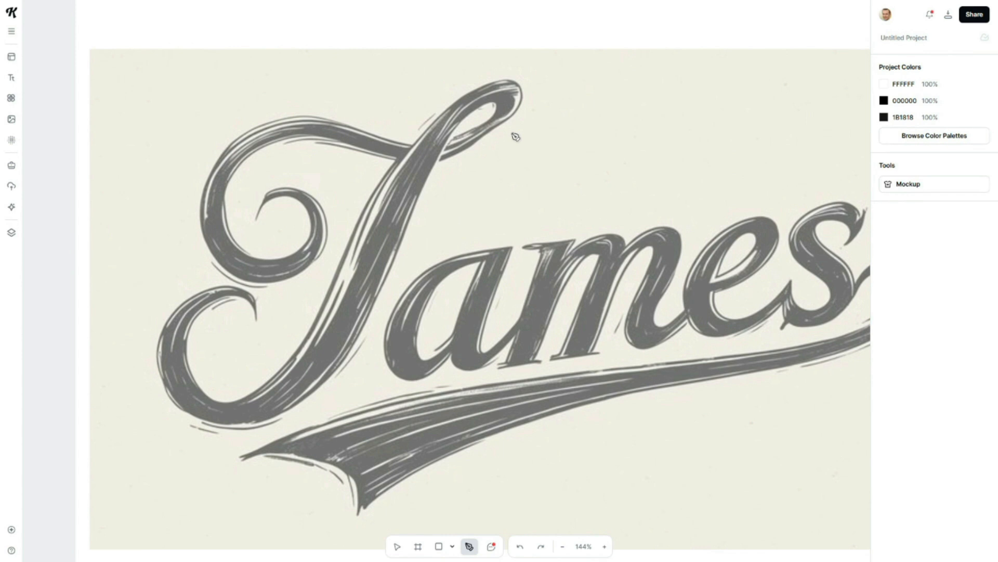
pyautogui.moveTo(261, 333)
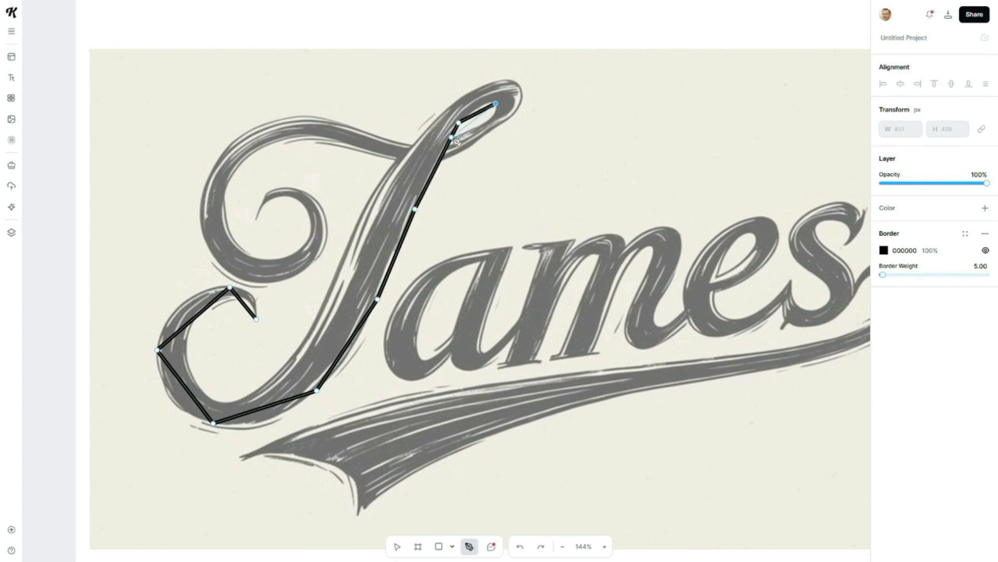
# Trace black outline paths around the J and then the letter a of the sketch.
pyautogui.moveTo(493, 104); pyautogui.dragTo(507, 84)
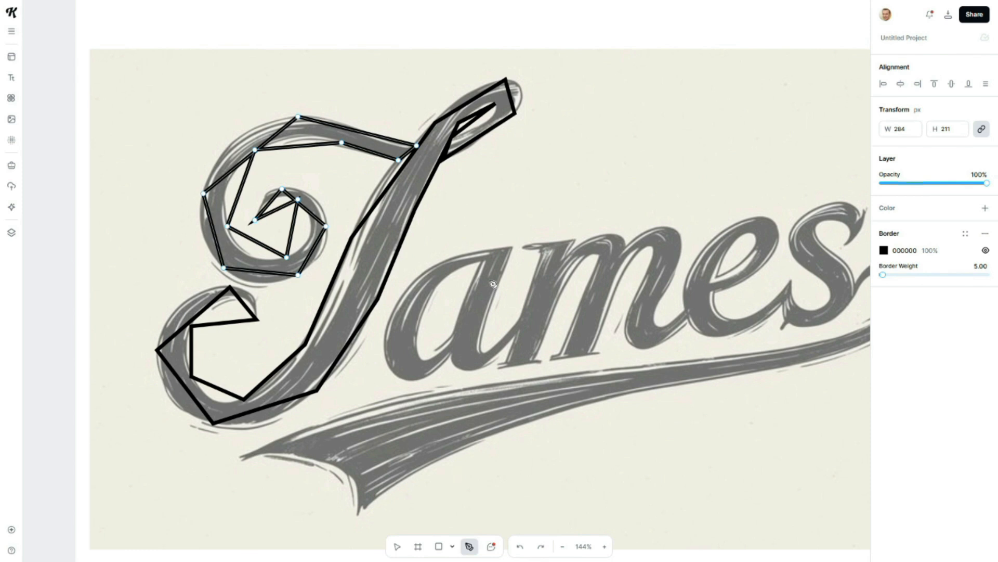
pyautogui.moveTo(475, 389)
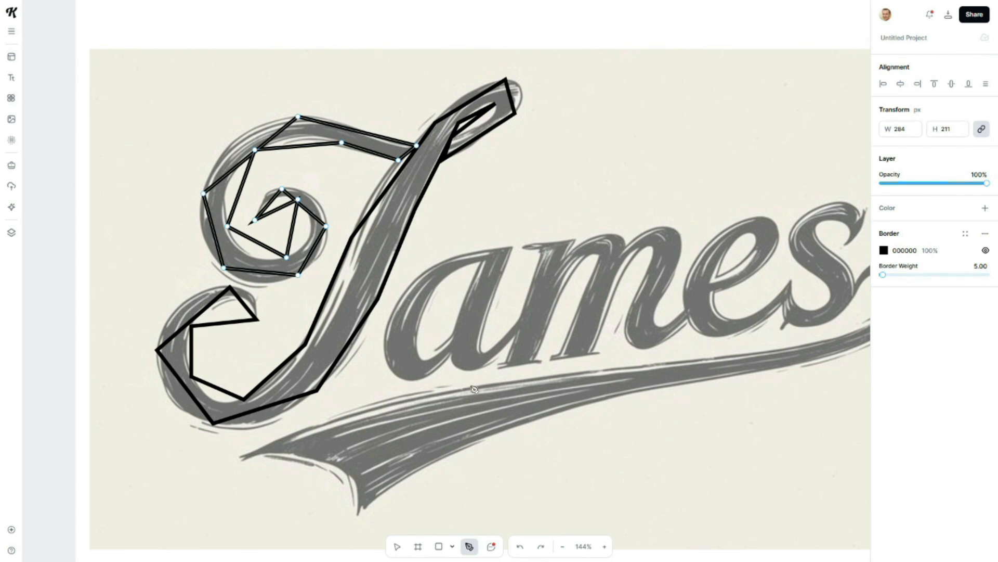
pyautogui.moveTo(452, 357)
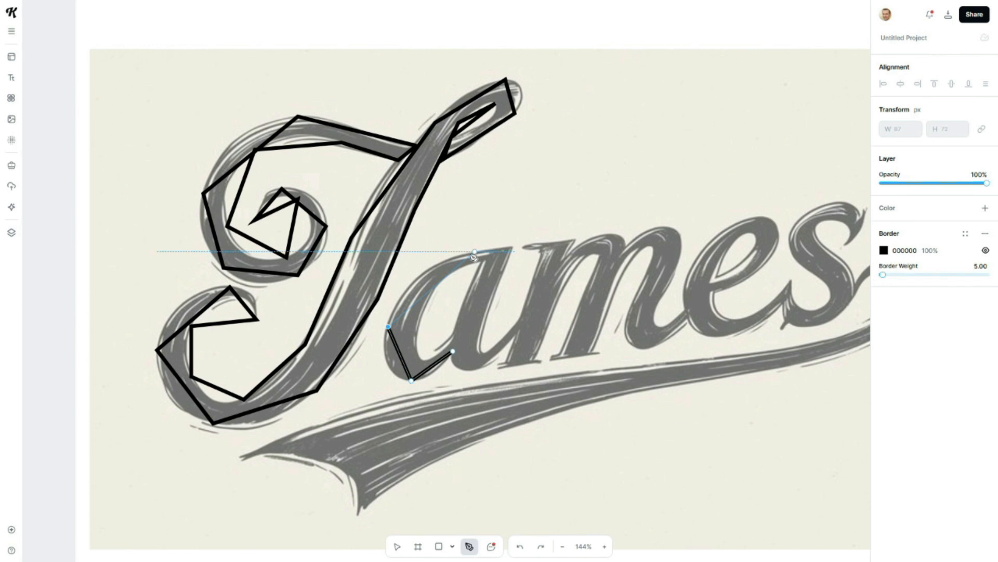
pyautogui.moveTo(474, 252); pyautogui.dragTo(516, 249)
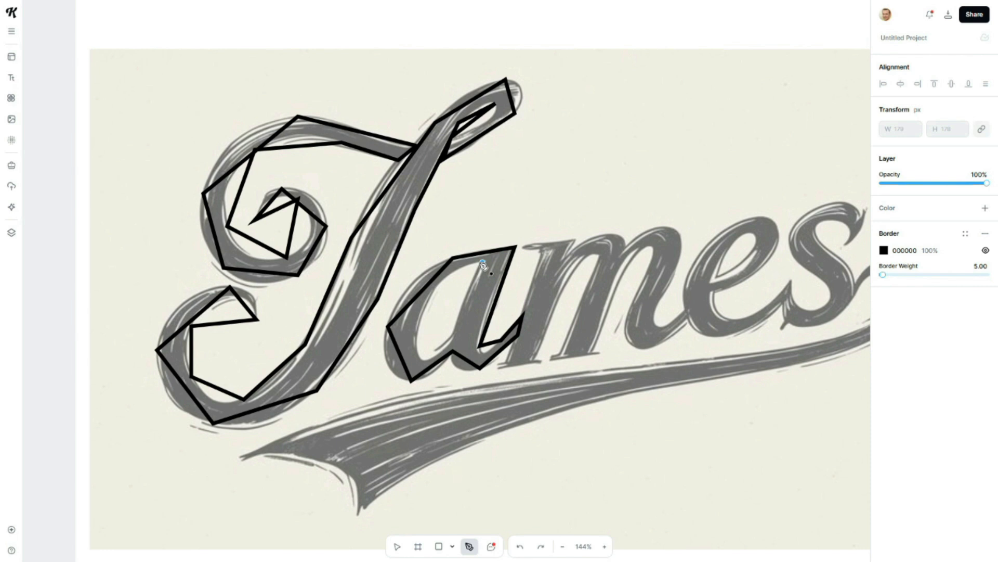
pyautogui.click(484, 263)
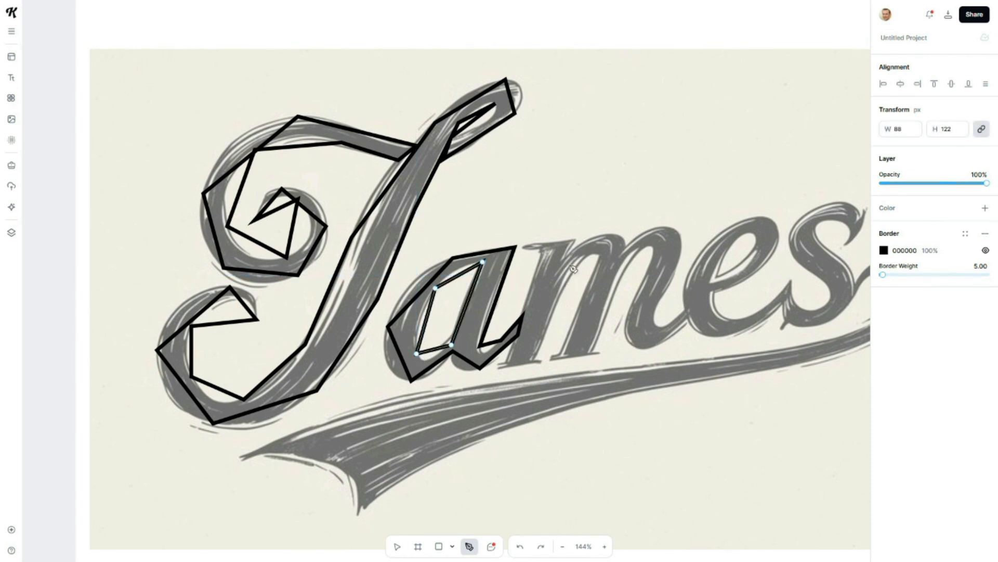
# Continue tracing the remaining lettering, then bend the base of the a into smooth curves.
pyautogui.click(522, 249)
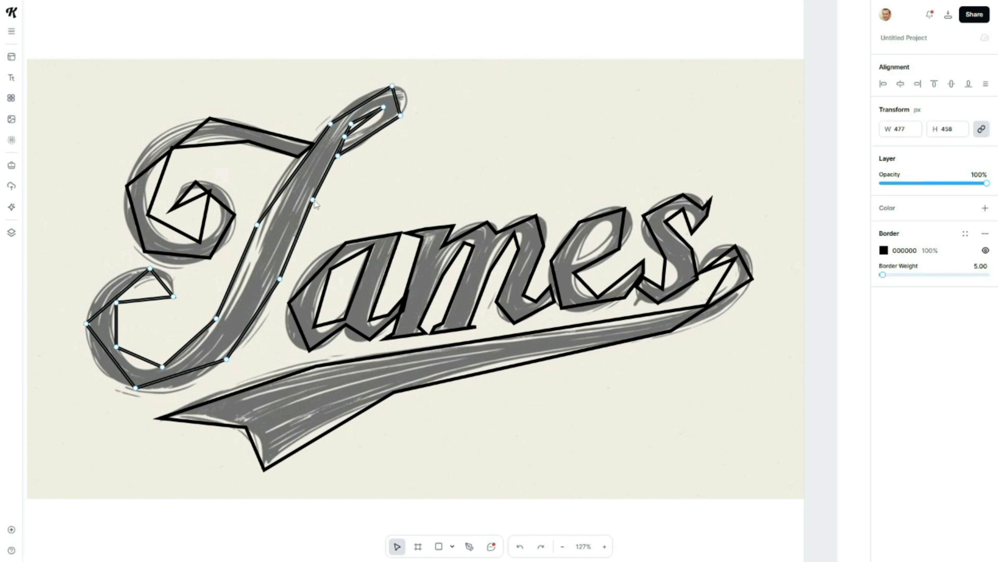
pyautogui.moveTo(141, 370)
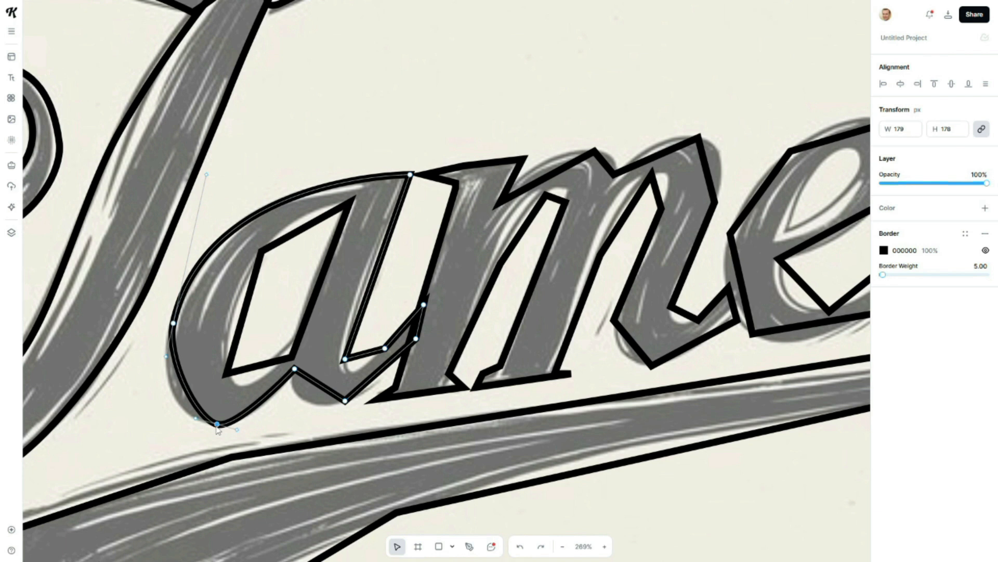
pyautogui.moveTo(219, 423); pyautogui.dragTo(287, 374)
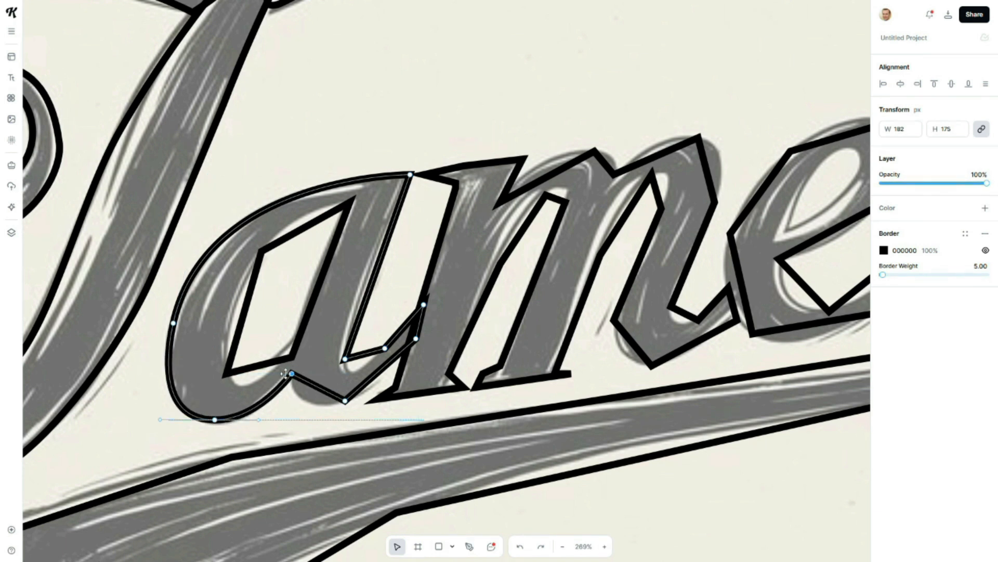
pyautogui.moveTo(291, 374); pyautogui.dragTo(387, 348)
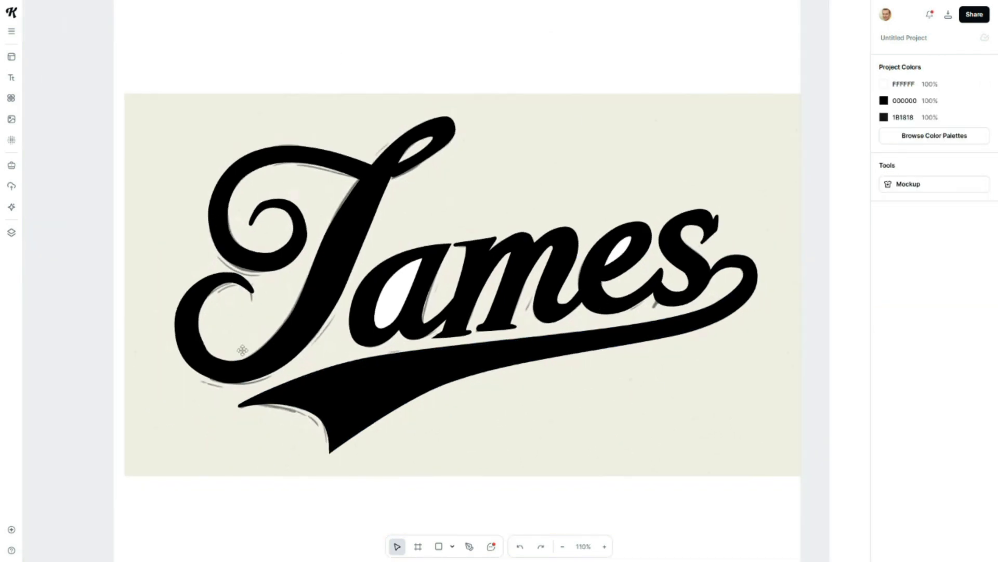
pyautogui.moveTo(621, 415)
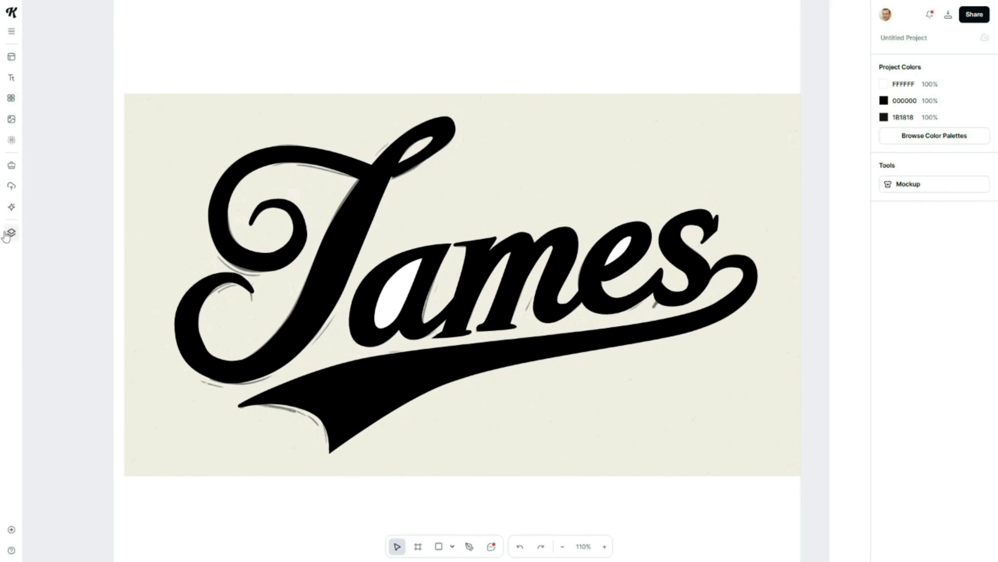
# Delete the sketch image layer from Artboard 1 in the Layers panel, leaving only the black lettering.
pyautogui.click(10, 231)
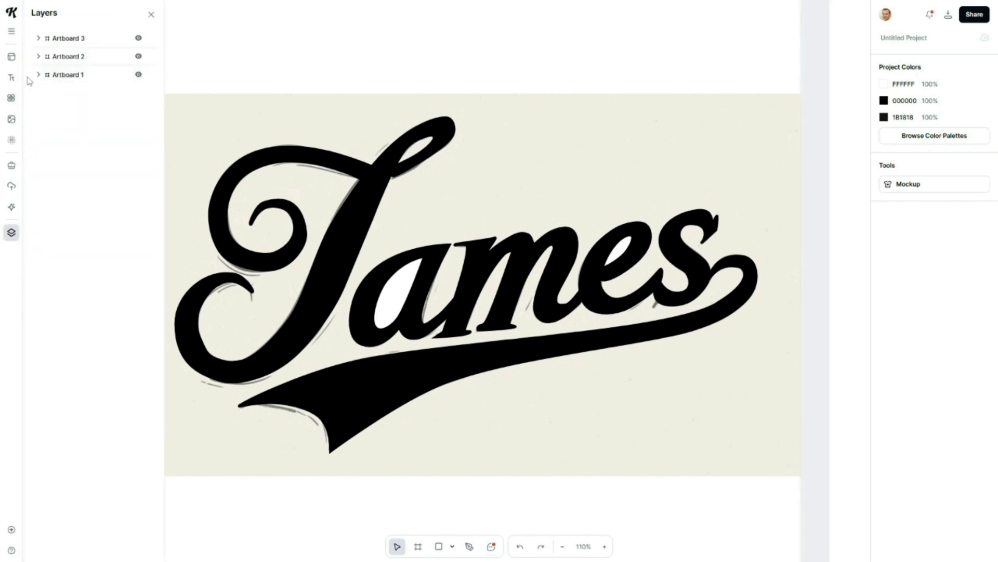
pyautogui.click(38, 75)
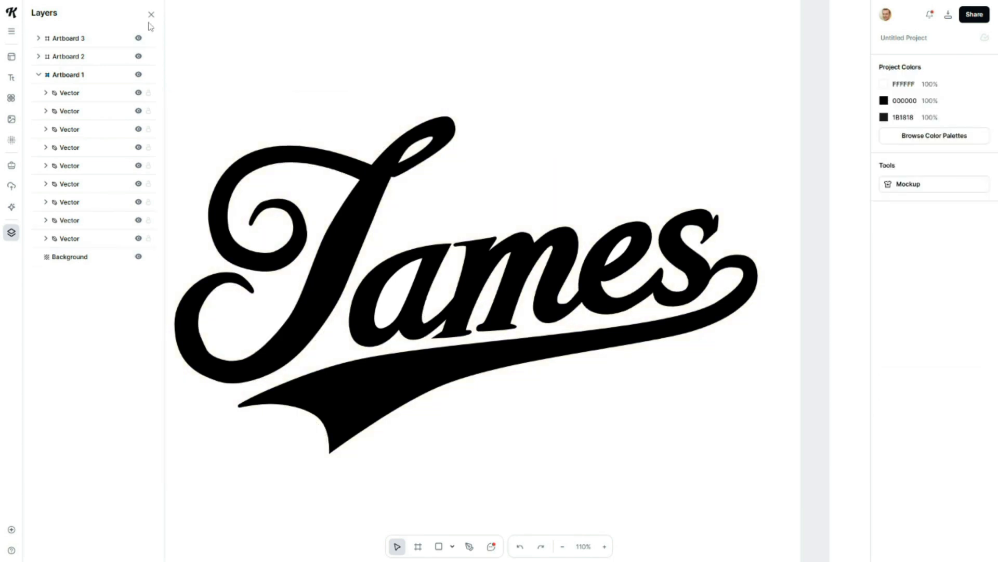
pyautogui.click(151, 14)
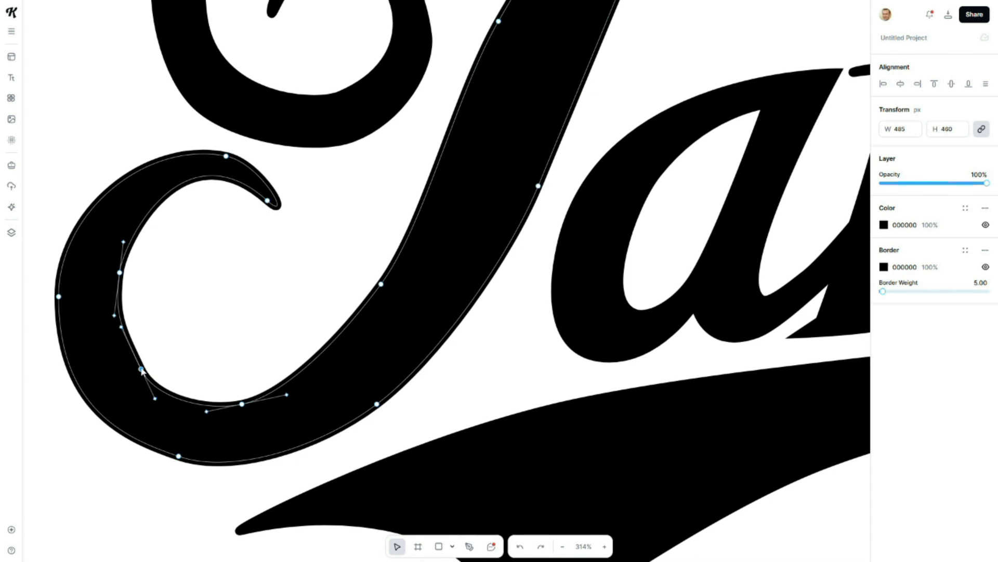
# Reshape the J's lower hook and smooth the loop at its top via the Bezier handles.
pyautogui.moveTo(140, 370); pyautogui.dragTo(117, 277)
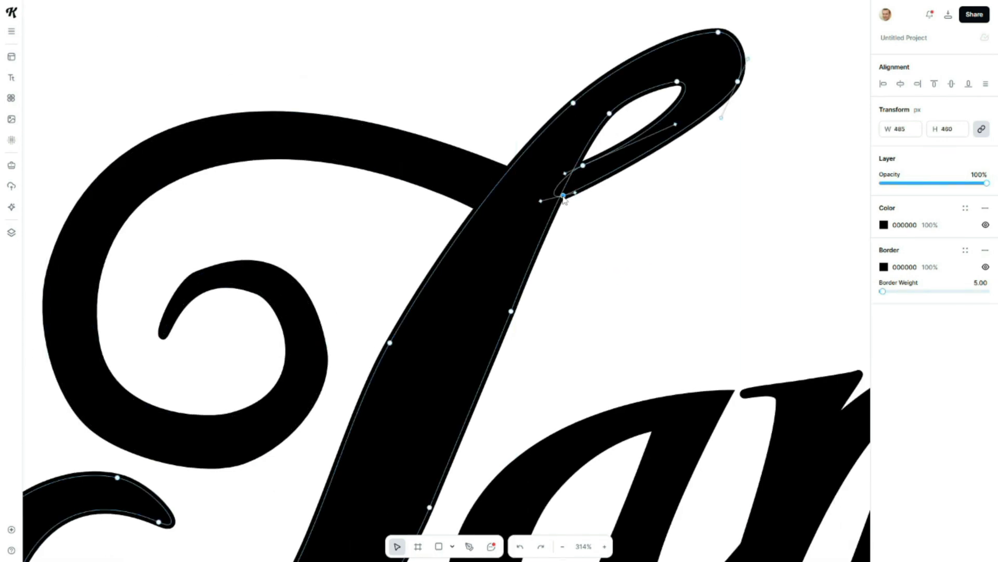
pyautogui.moveTo(563, 195); pyautogui.dragTo(606, 115)
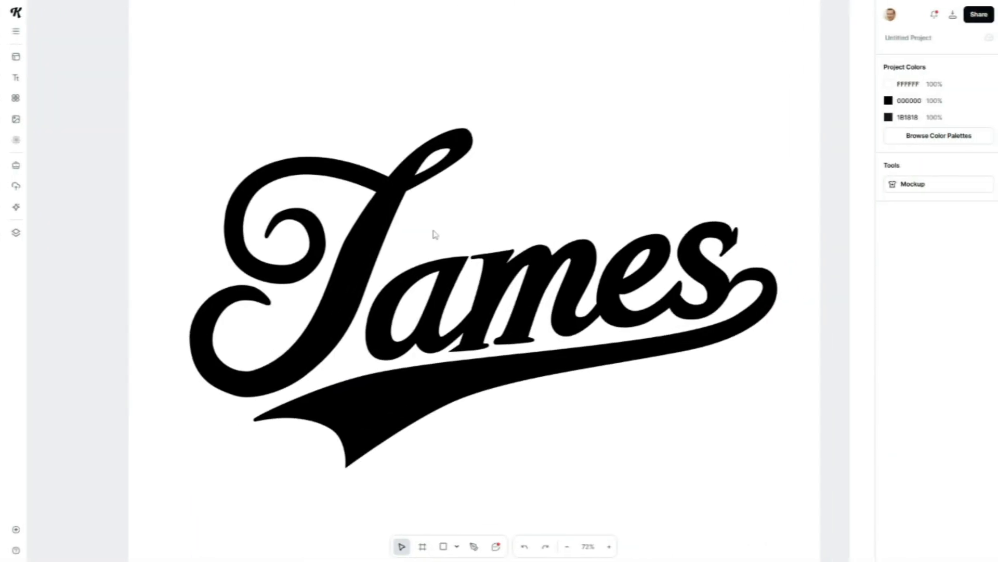
# Pan the canvas toward the artboard with the red McDonald's logo image.
pyautogui.click(609, 546)
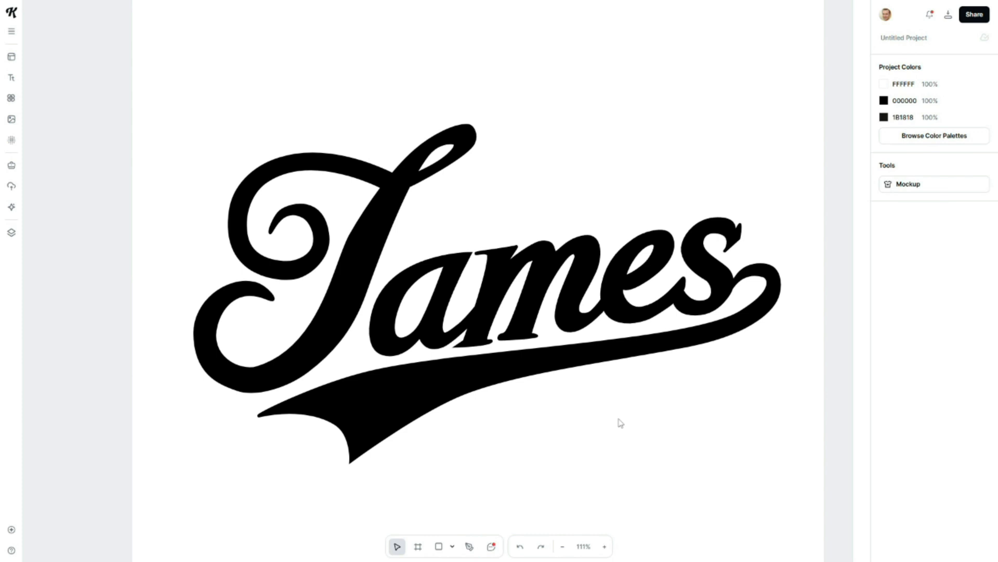
pyautogui.moveTo(624, 423)
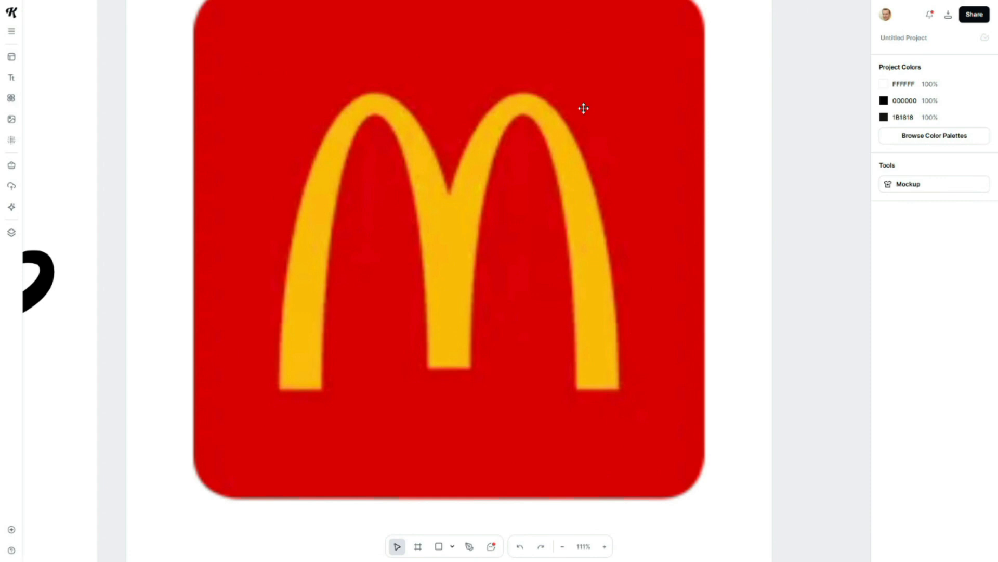
# Trace a closed Pen path around the golden arches and bend its curves to match the M shape.
pyautogui.click(446, 255)
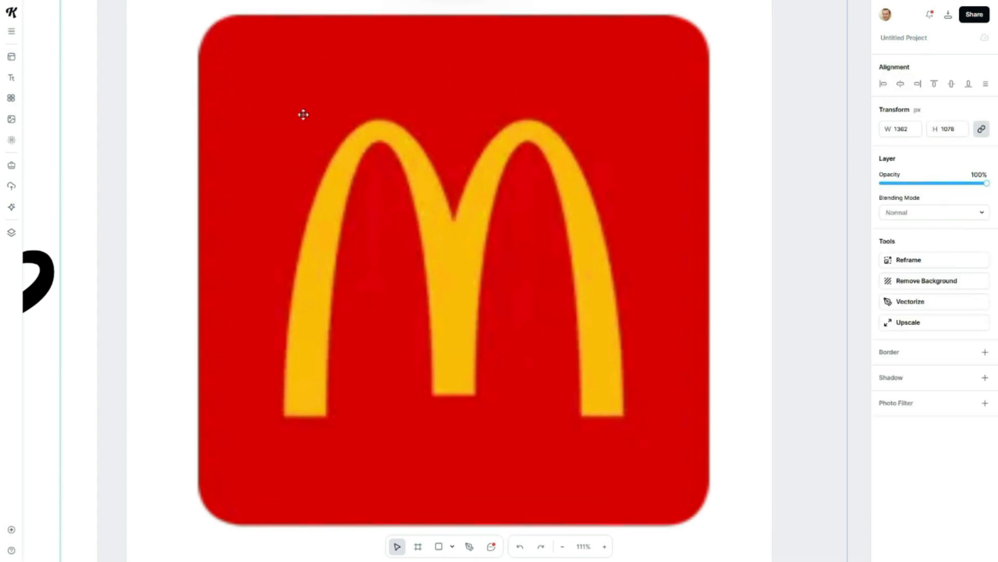
pyautogui.moveTo(457, 356)
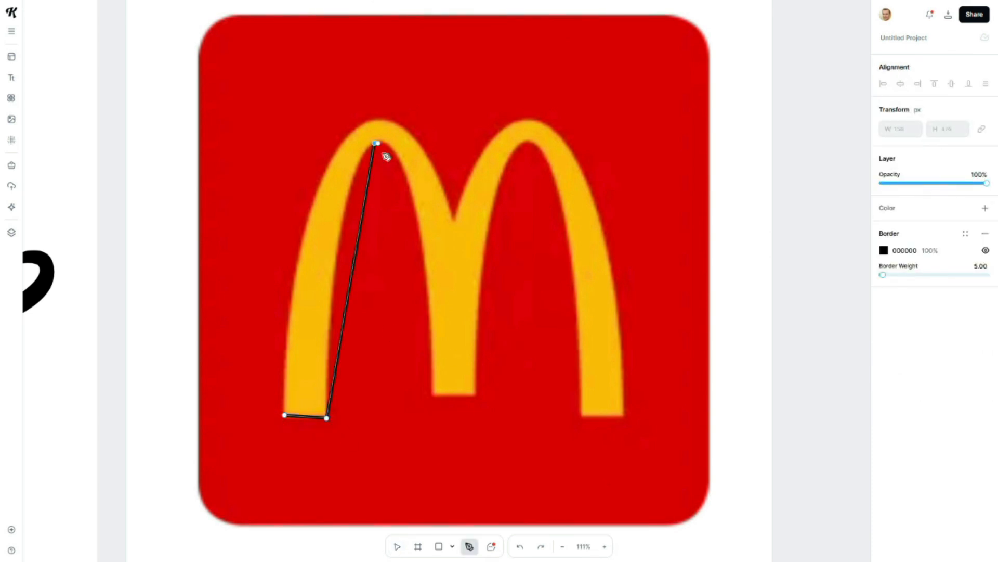
pyautogui.click(615, 420)
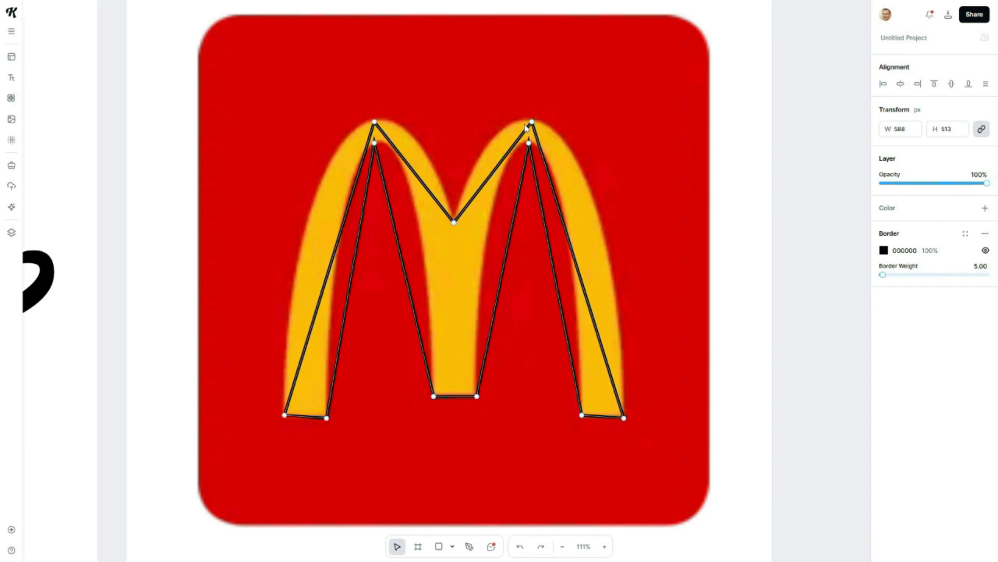
pyautogui.moveTo(531, 122); pyautogui.dragTo(608, 129)
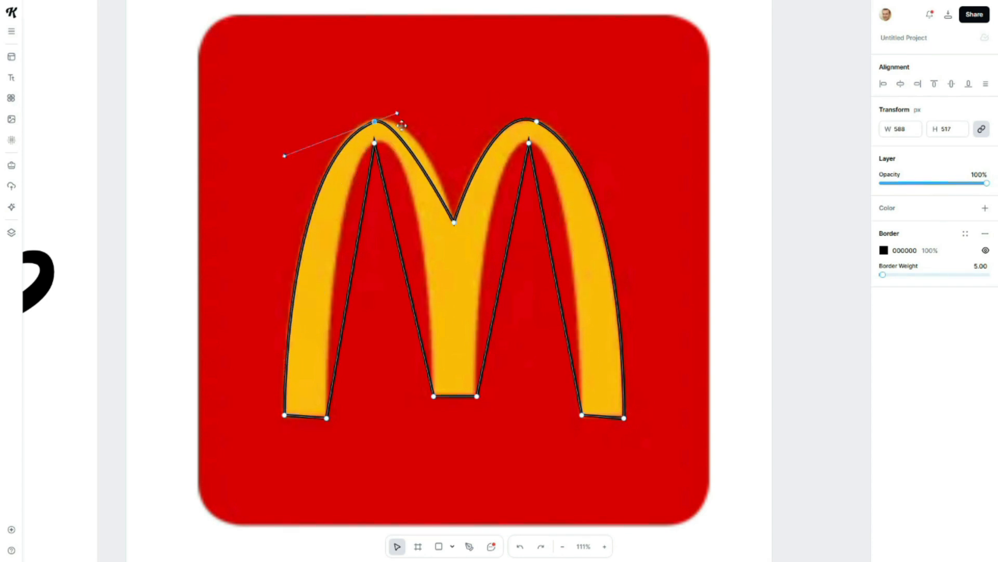
pyautogui.moveTo(398, 114); pyautogui.dragTo(417, 104)
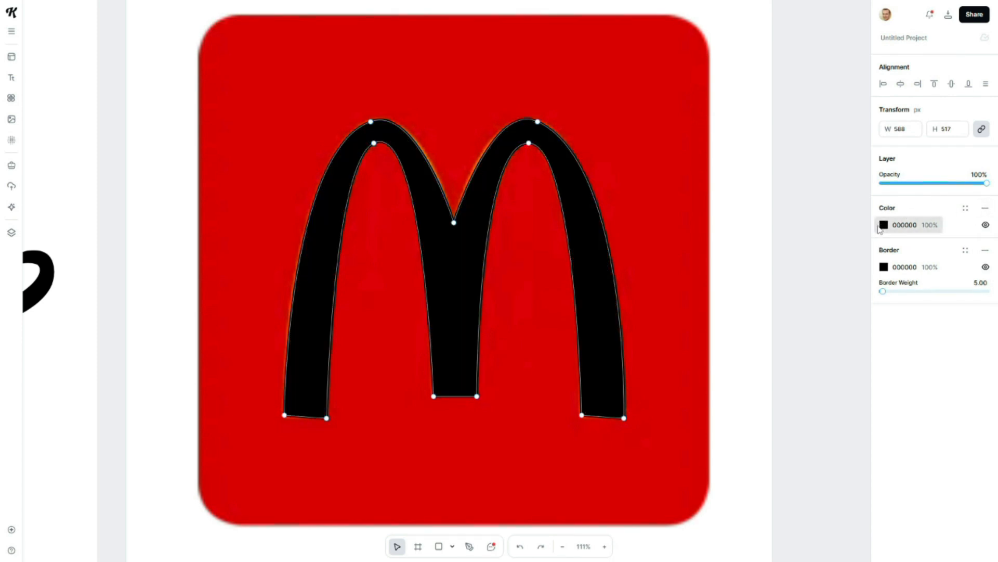
# Fill the arches with solid yellow FFE500 and remove their black border.
pyautogui.click(884, 225)
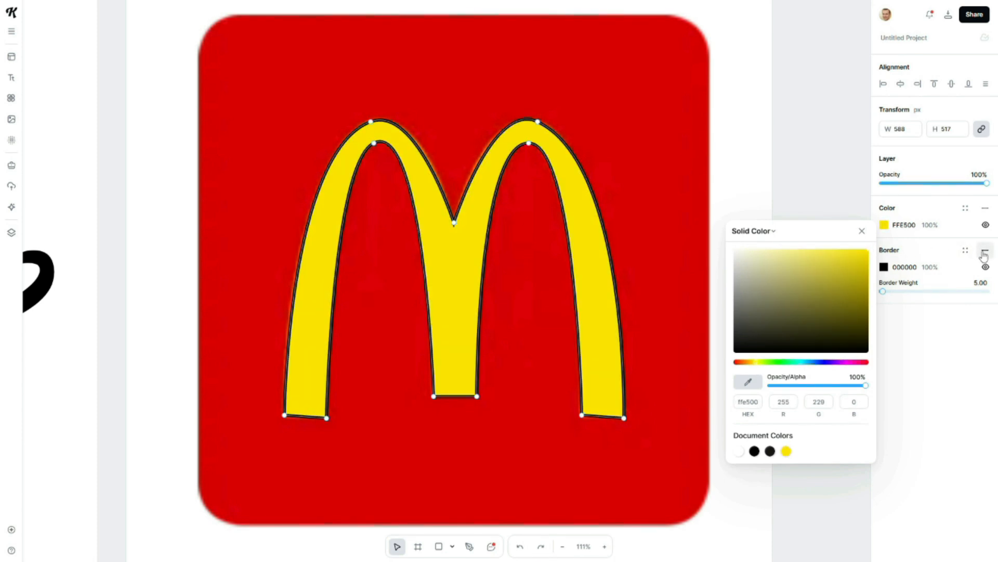
pyautogui.click(985, 250)
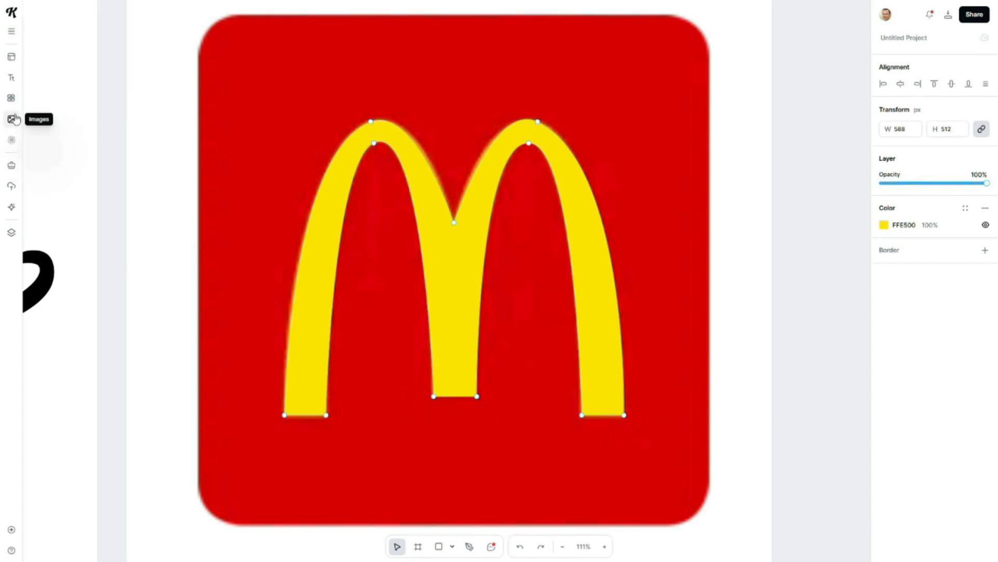
# Add a rounded square from Basic Shapes behind the arches and choose its fill colour.
pyautogui.click(11, 98)
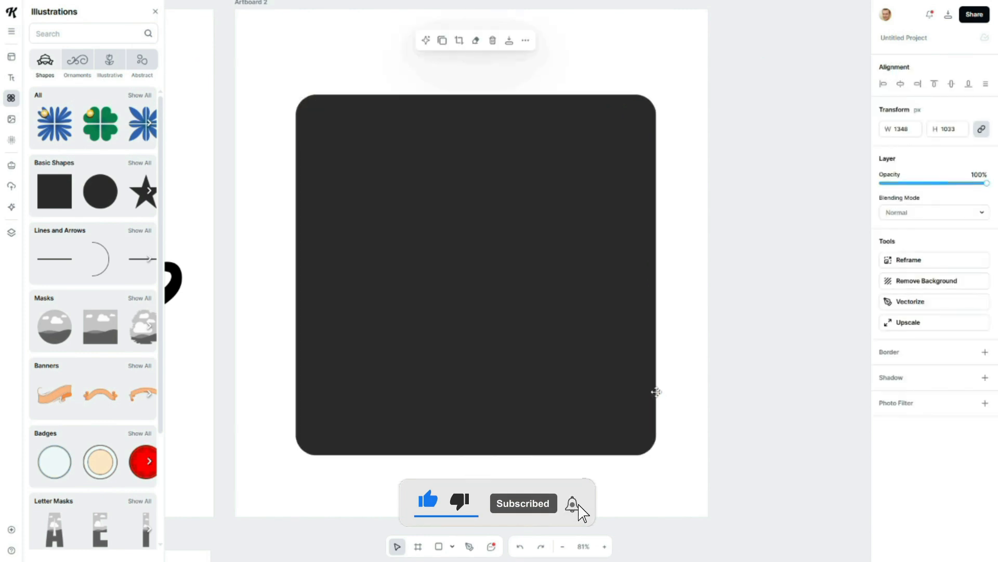
pyautogui.rightClick(475, 274)
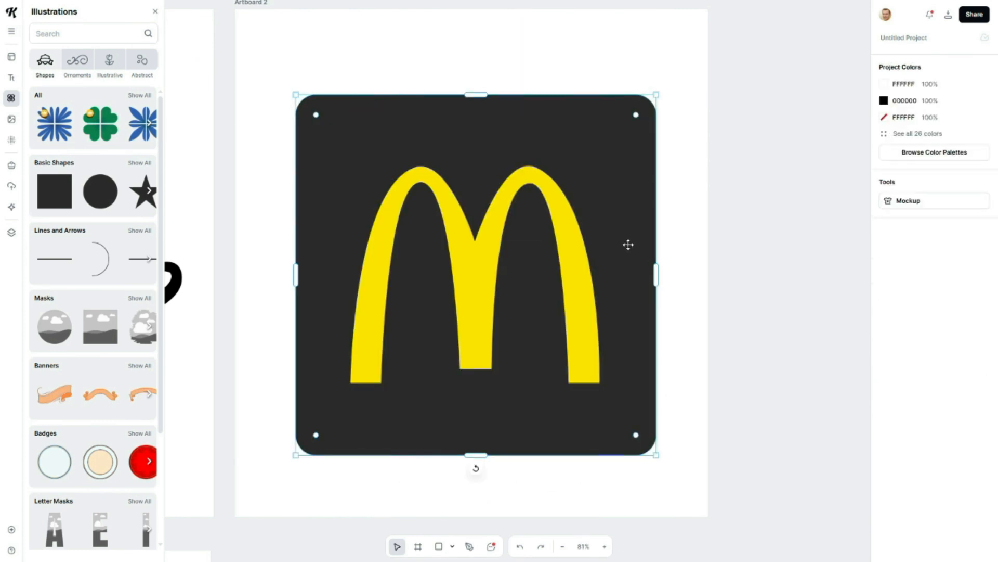
pyautogui.click(474, 273)
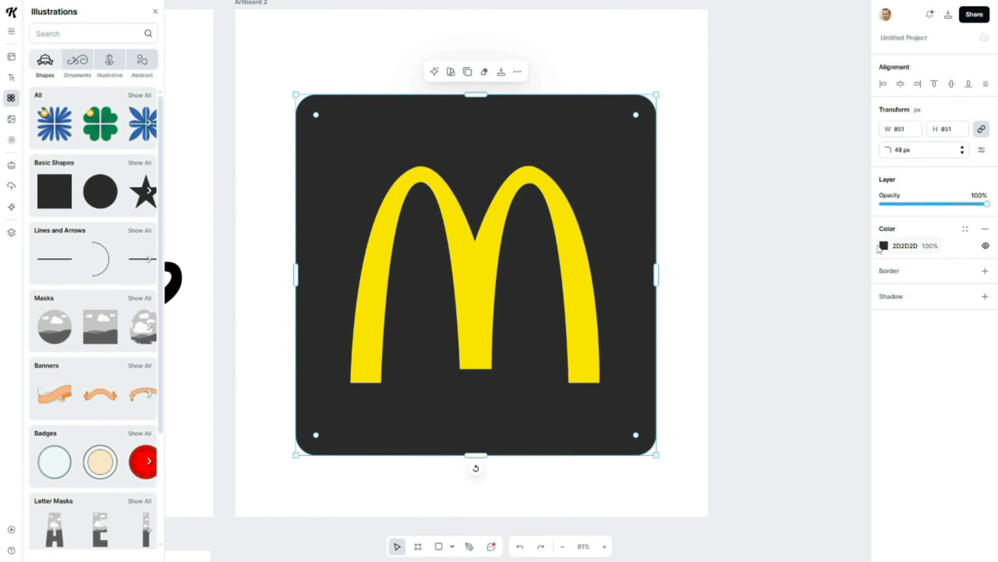
pyautogui.click(884, 245)
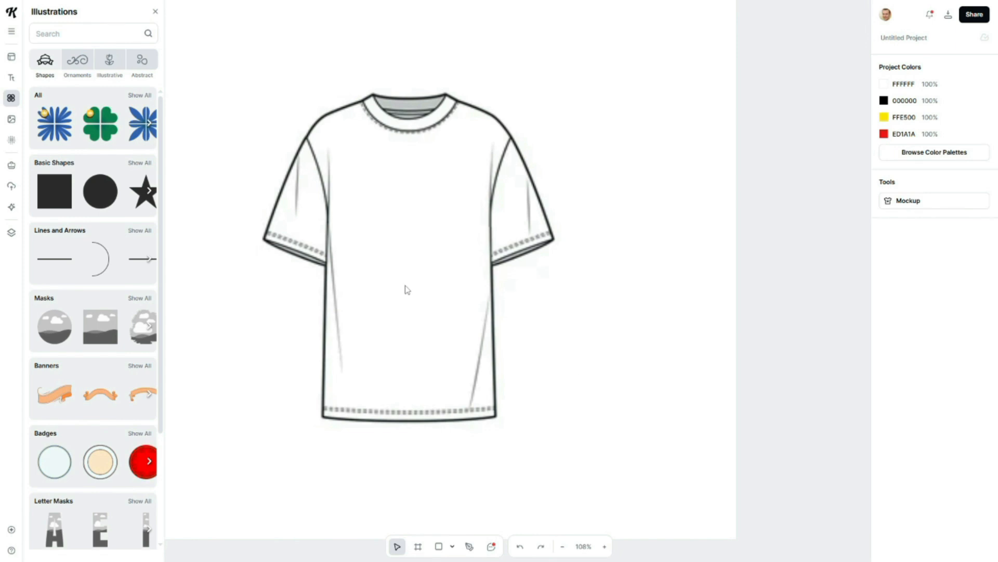
pyautogui.moveTo(571, 214)
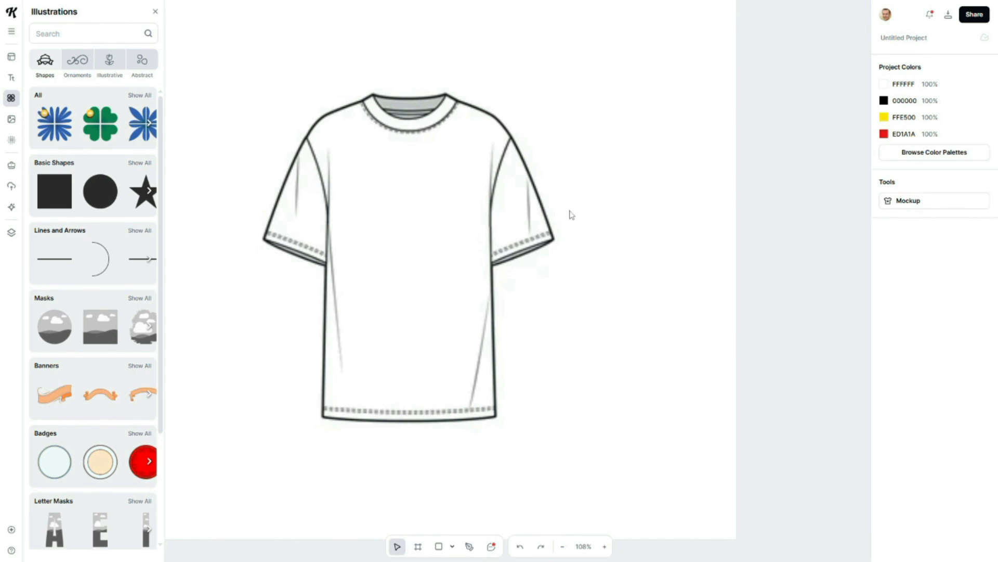
pyautogui.moveTo(477, 328)
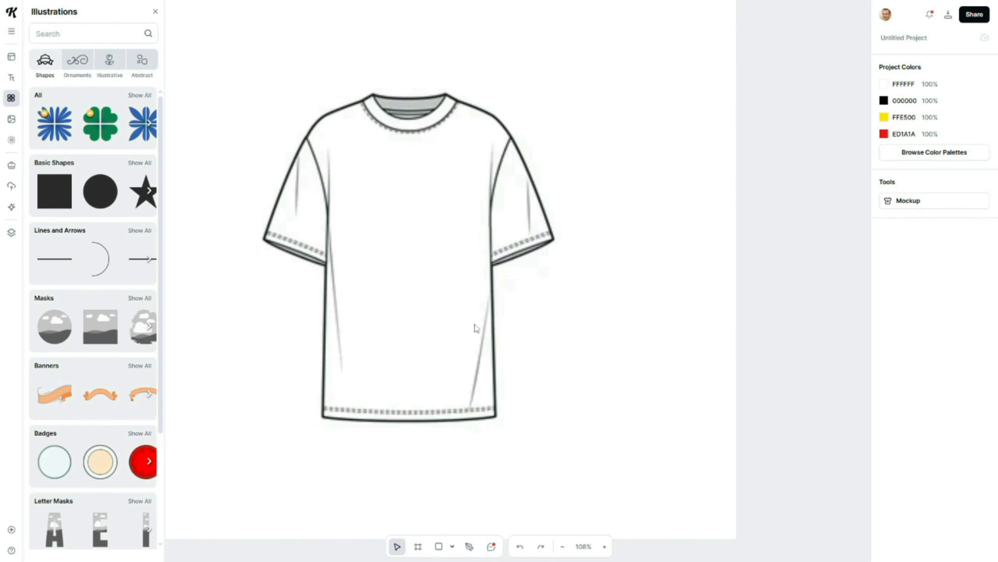
pyautogui.moveTo(492, 337)
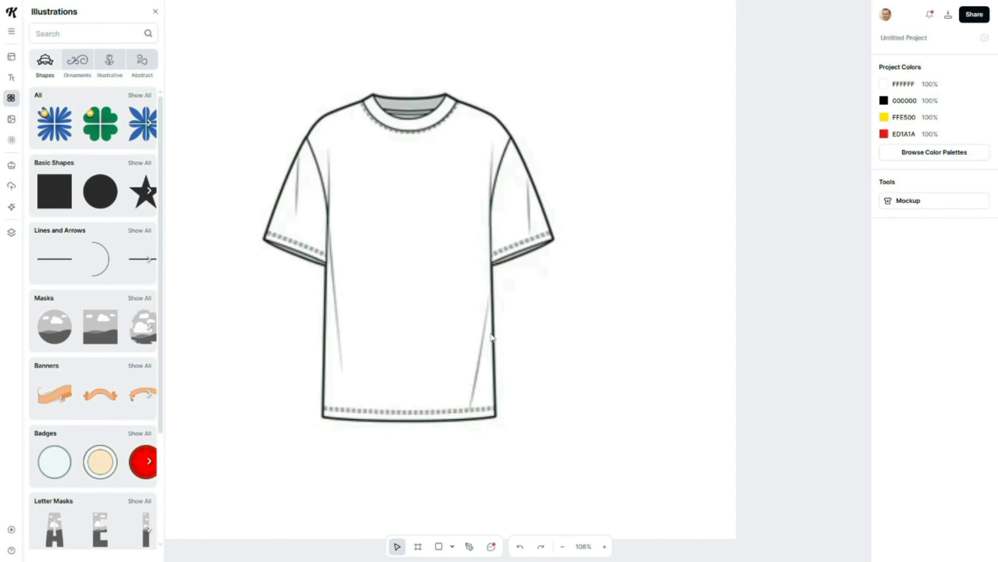
pyautogui.moveTo(487, 533)
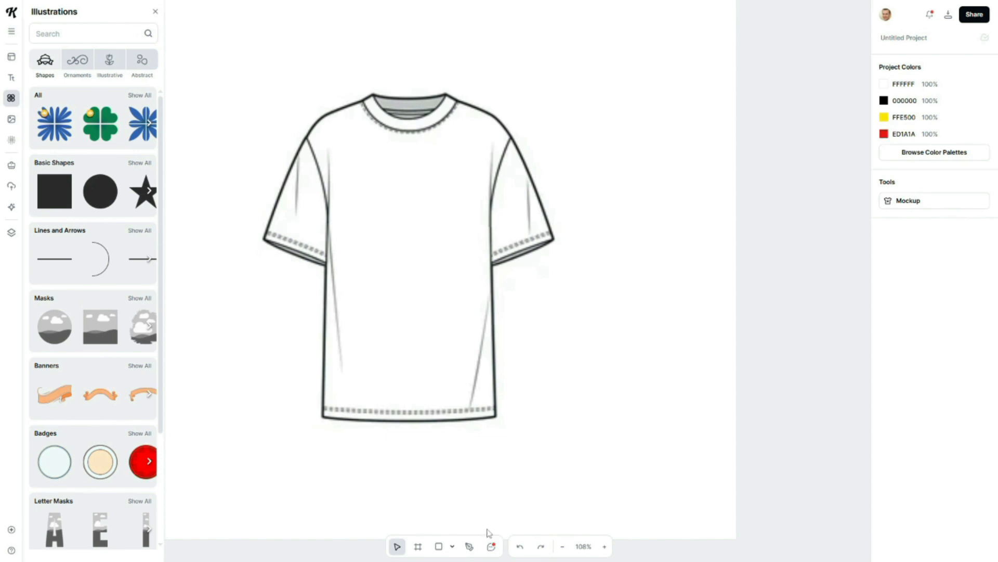
# Start drawing outlined shapes over the t-shirt reference to trace its neckline and sleeves.
pyautogui.click(469, 546)
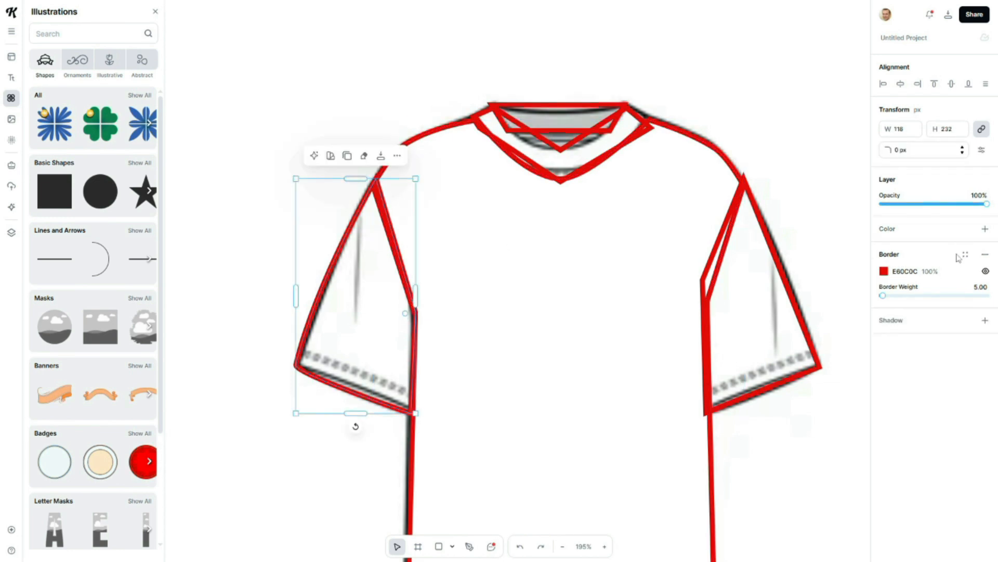
# Fill the sleeve white, duplicate it and flip the copy horizontally as the right sleeve.
pyautogui.click(801, 157)
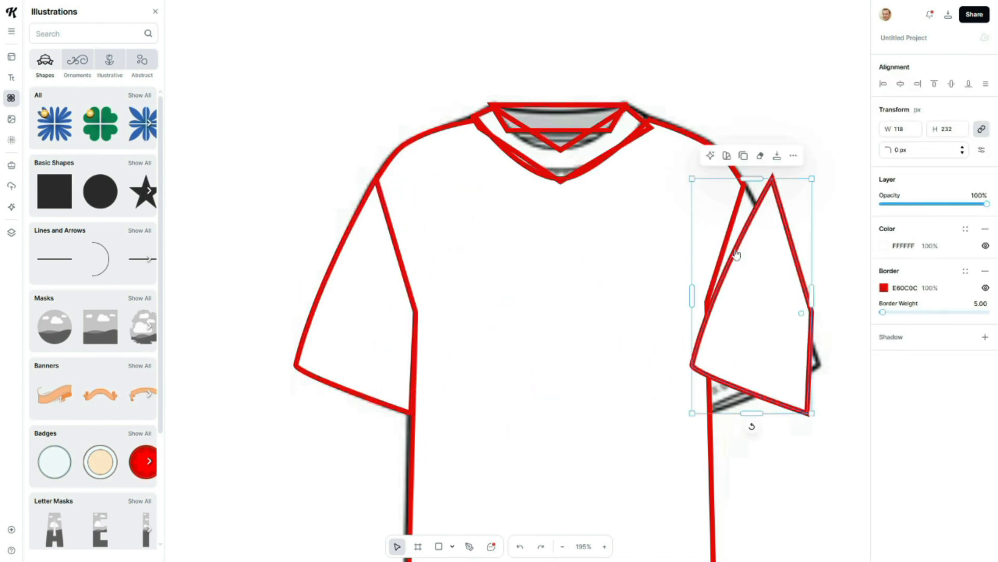
pyautogui.rightClick(735, 255)
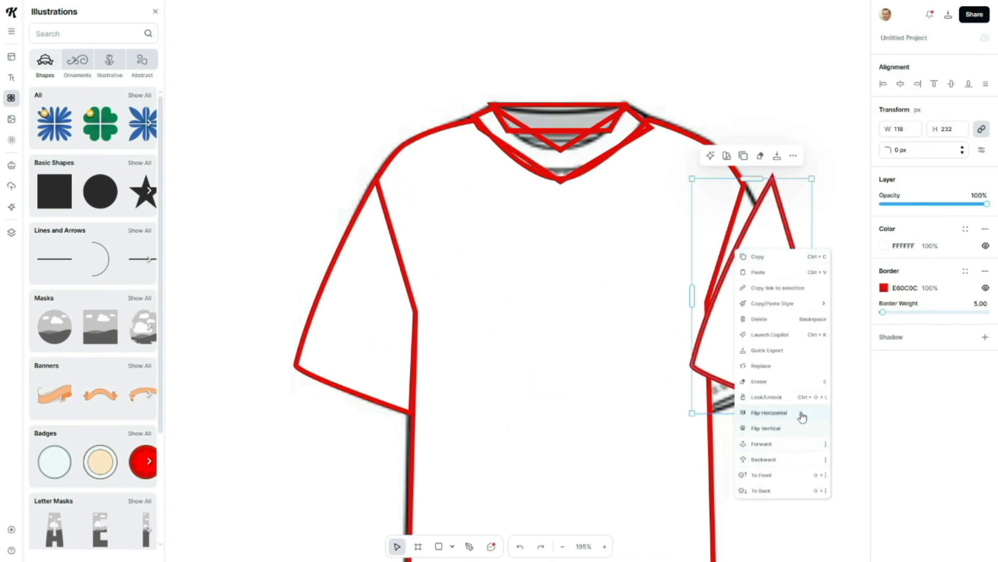
pyautogui.click(769, 412)
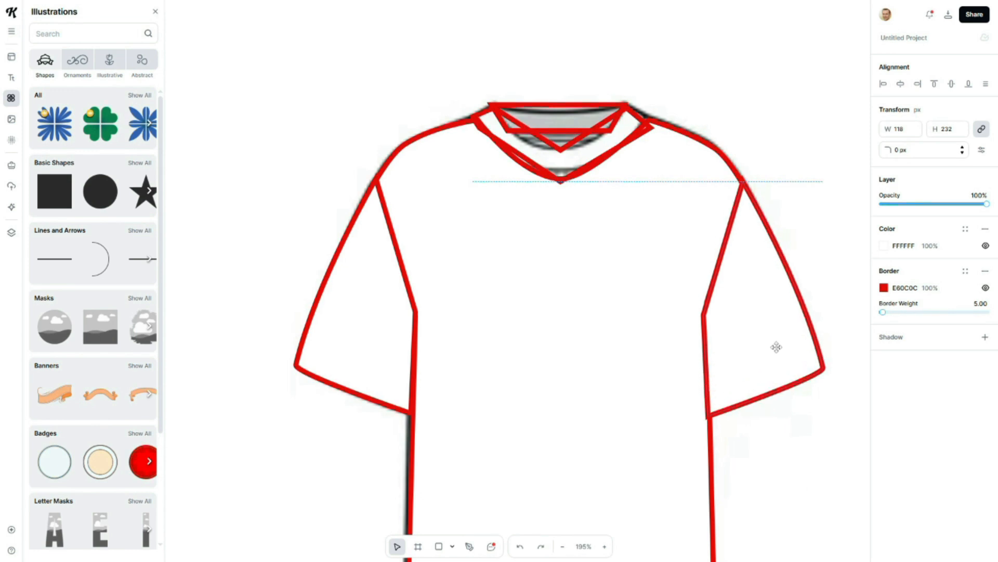
pyautogui.rightClick(776, 346)
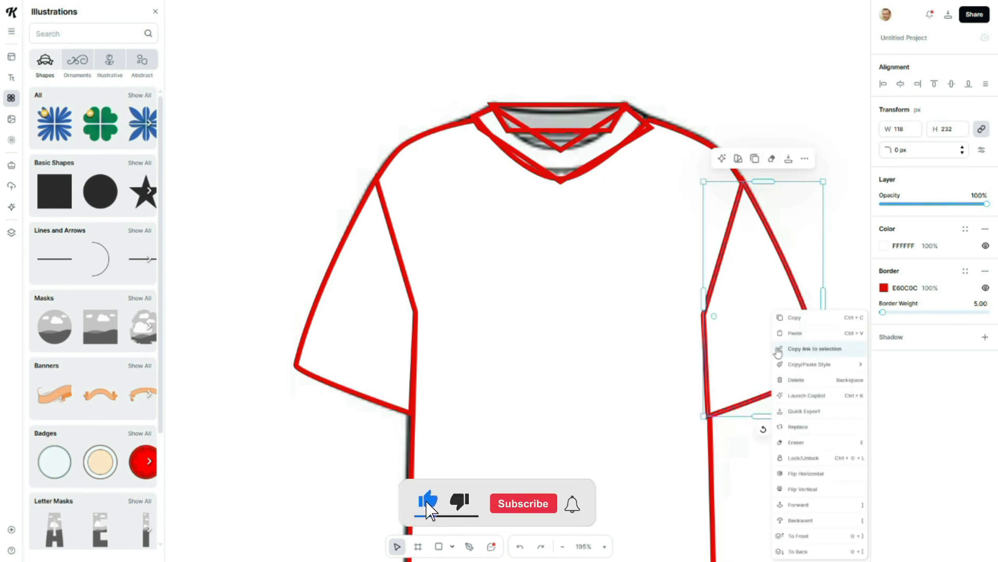
pyautogui.click(523, 504)
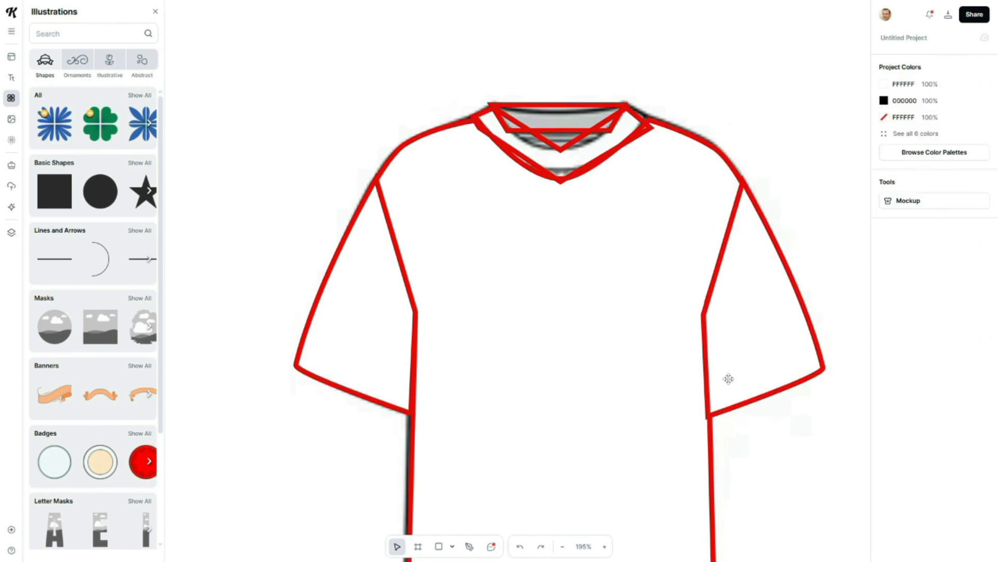
pyautogui.rightClick(357, 287)
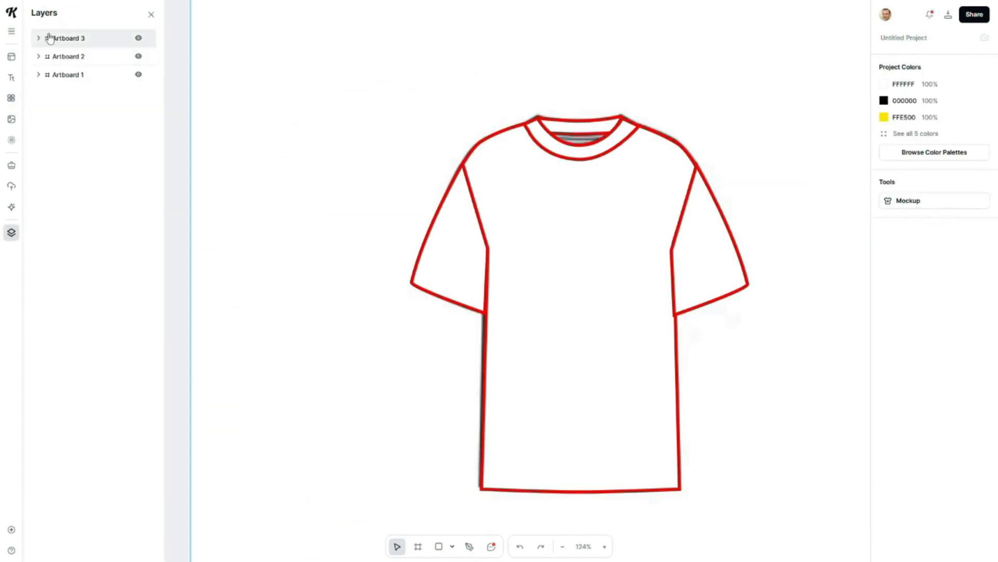
# Expand Artboard 3 in the Layers panel to list the t-shirt's vector shapes.
pyautogui.click(39, 38)
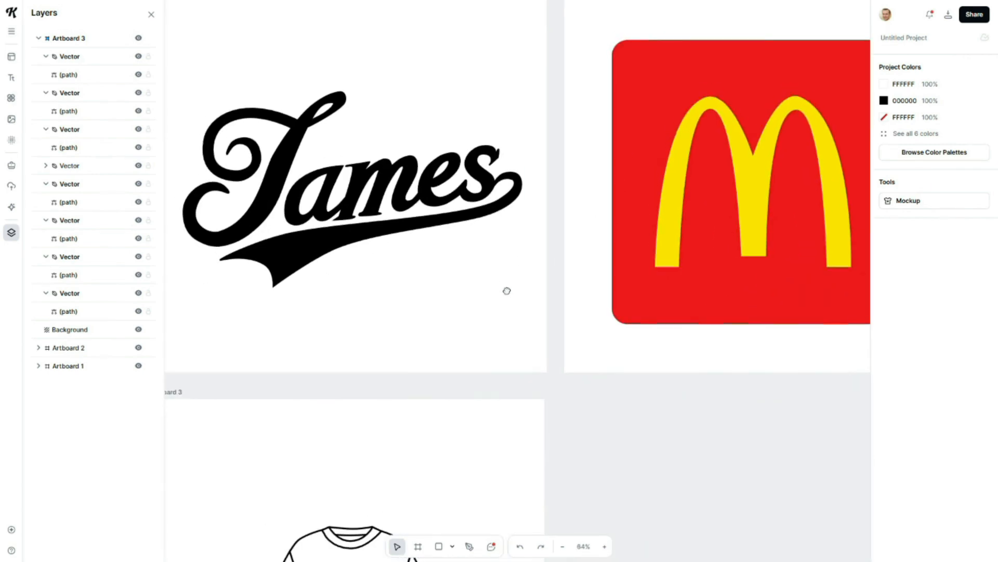
# Zoom out until Artboards 1, 2 and 3 are all visible on the canvas.
pyautogui.click(563, 546)
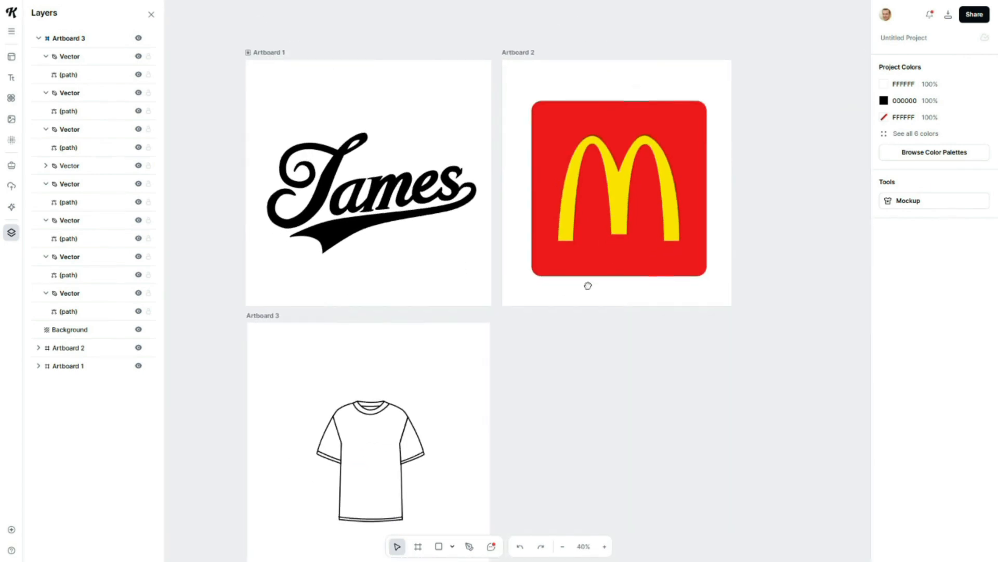